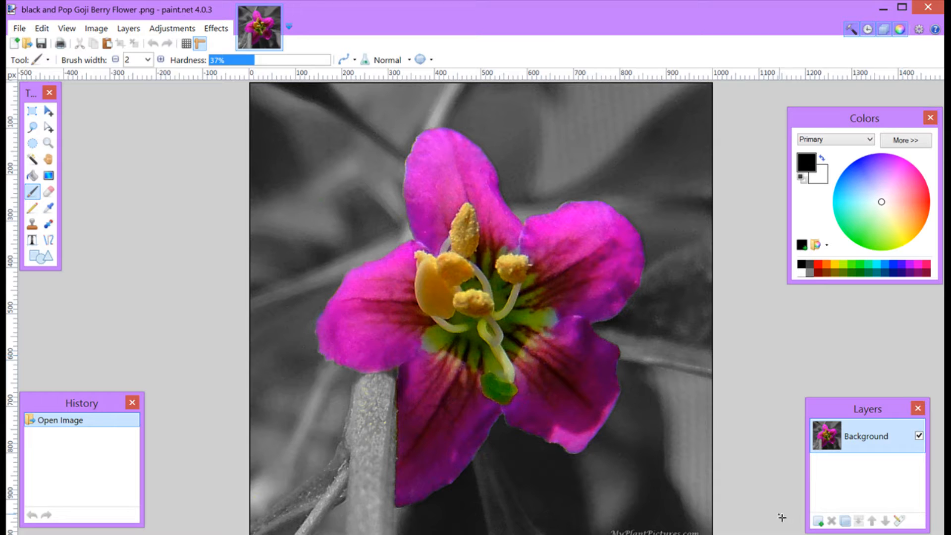
{"action": "mouse_move", "coordinate": [756, 398]}
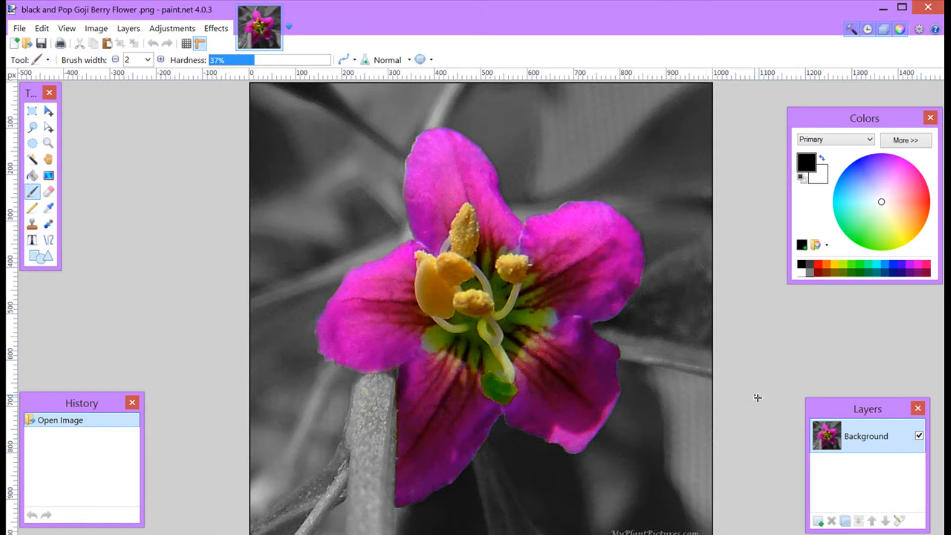
{"action": "mouse_move", "coordinate": [677, 354]}
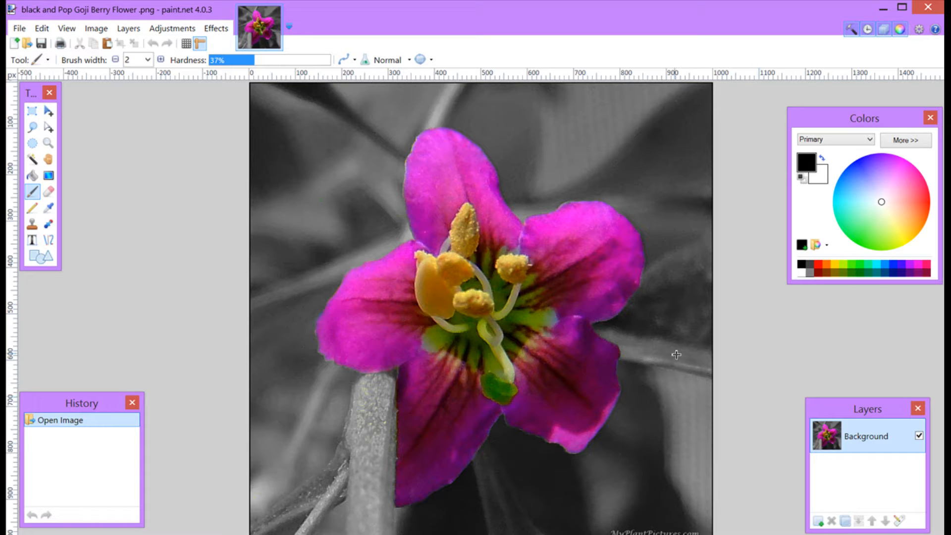
{"action": "mouse_move", "coordinate": [568, 364]}
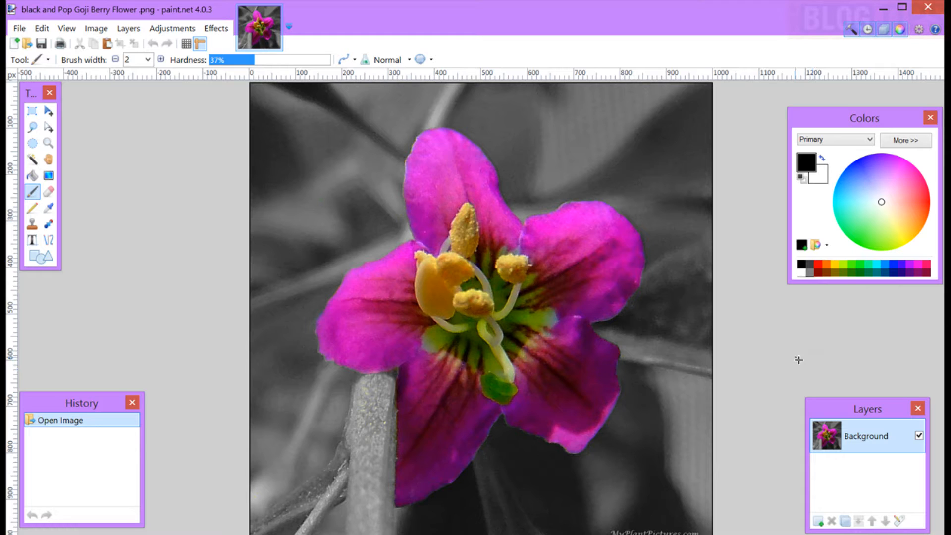
{"action": "mouse_move", "coordinate": [667, 265]}
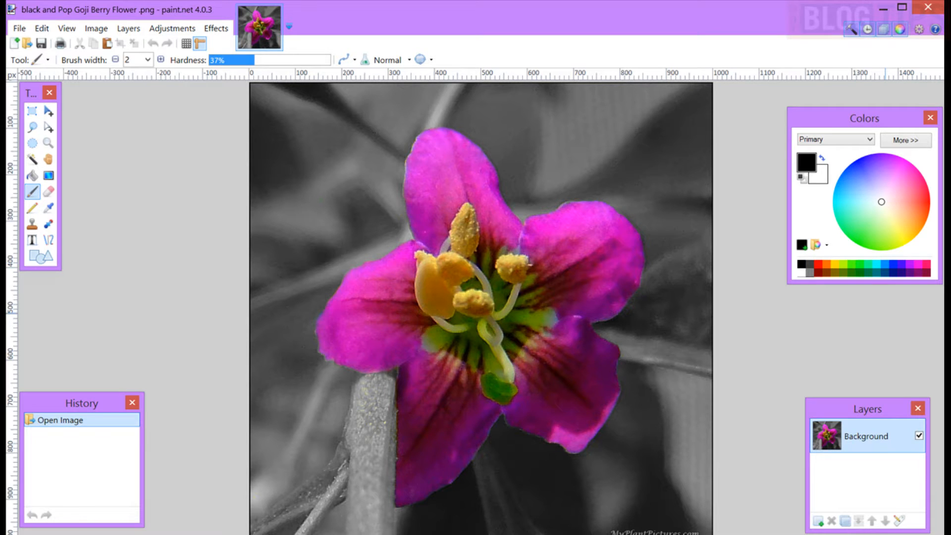
{"action": "mouse_move", "coordinate": [489, 294]}
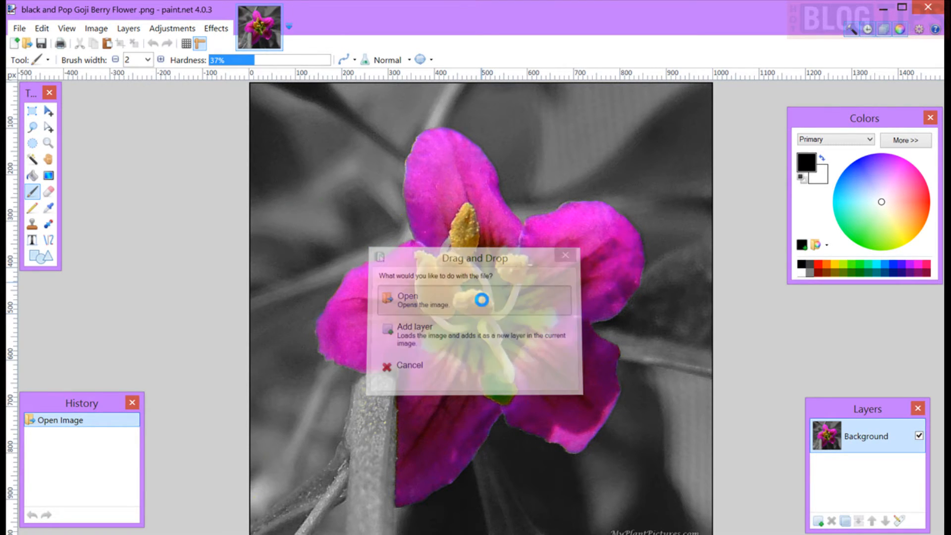
Open the goji flower photo and draw a fixed 1200 × 1200 selection around the flower.
{"action": "left_click", "coordinate": [407, 299]}
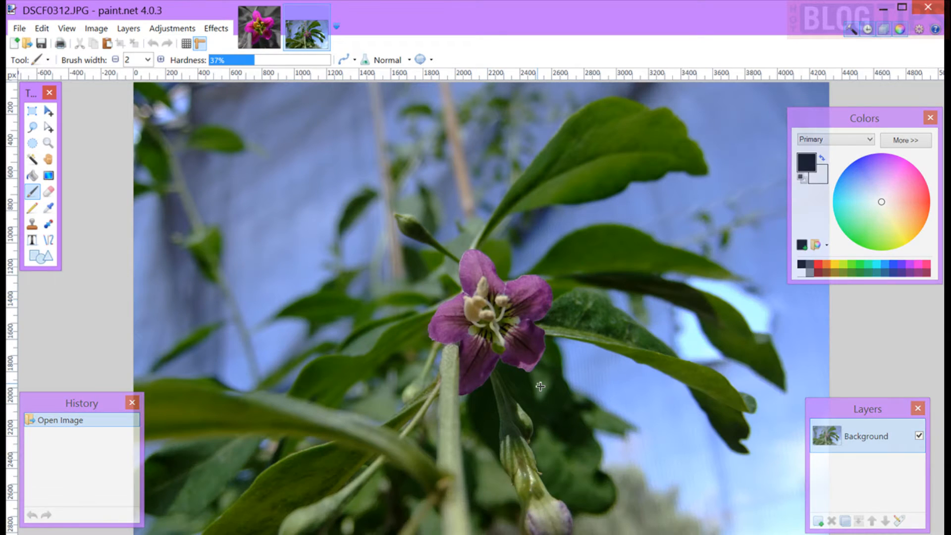
{"action": "mouse_move", "coordinate": [549, 386]}
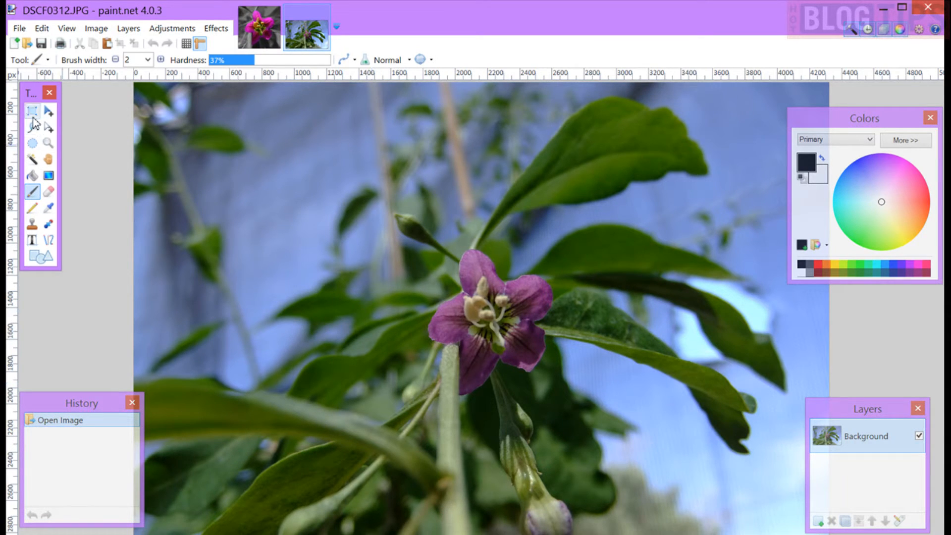
{"action": "left_click", "coordinate": [32, 109]}
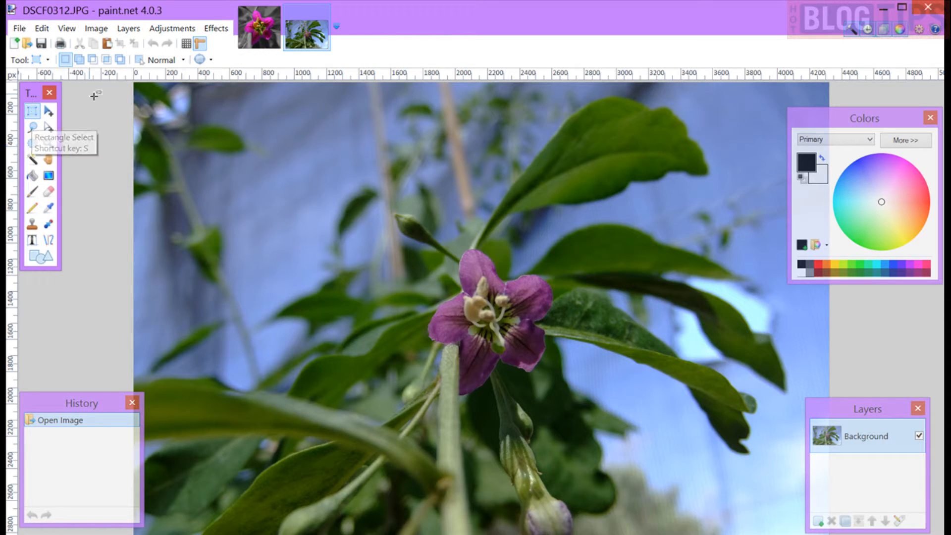
{"action": "left_click", "coordinate": [162, 59]}
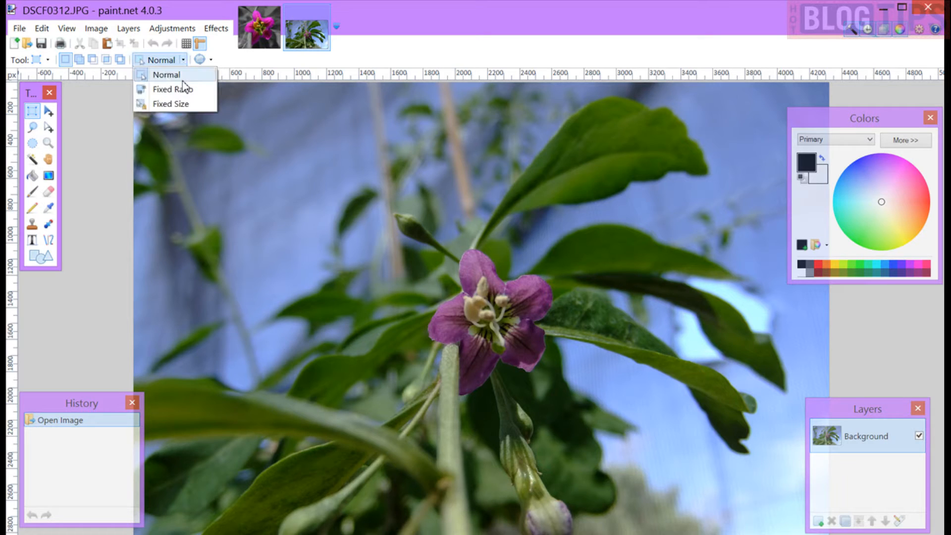
{"action": "left_click", "coordinate": [172, 103]}
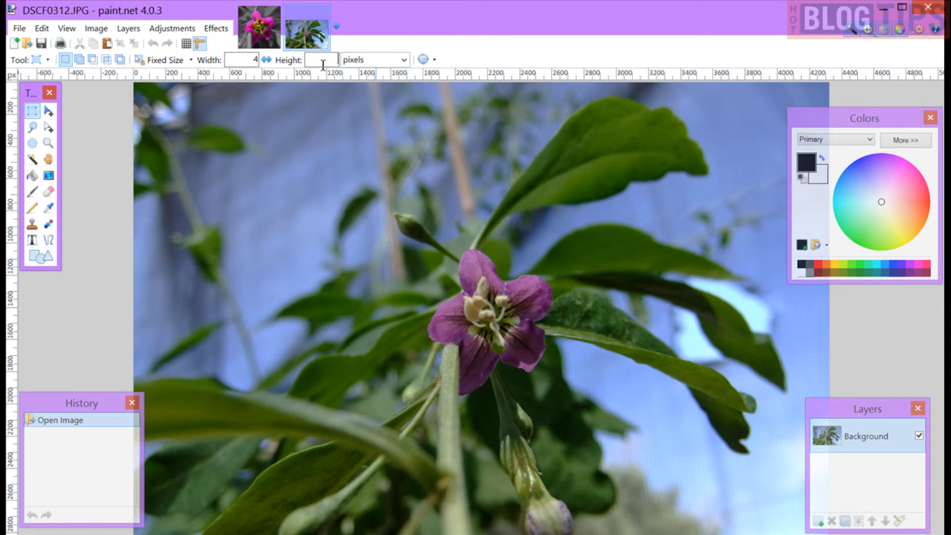
{"action": "type", "text": "100"}
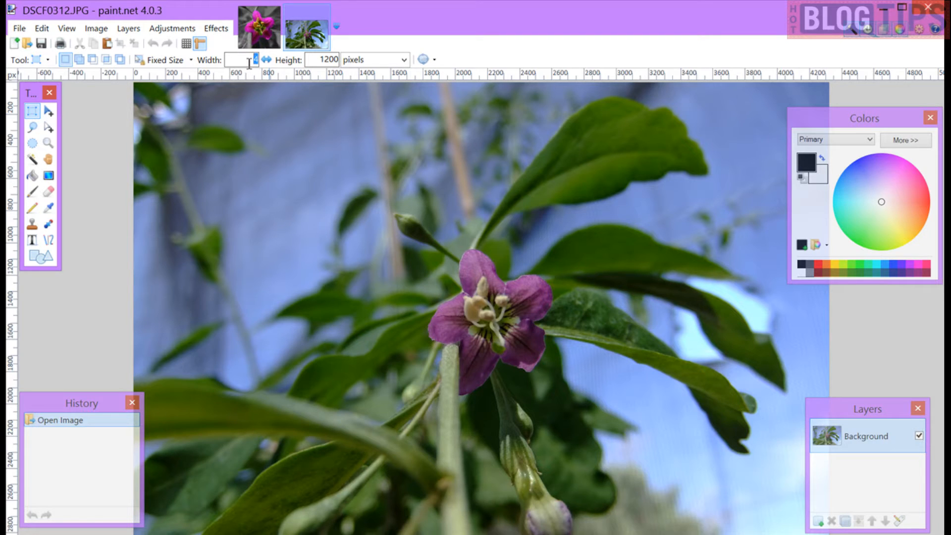
{"action": "type", "text": "1200"}
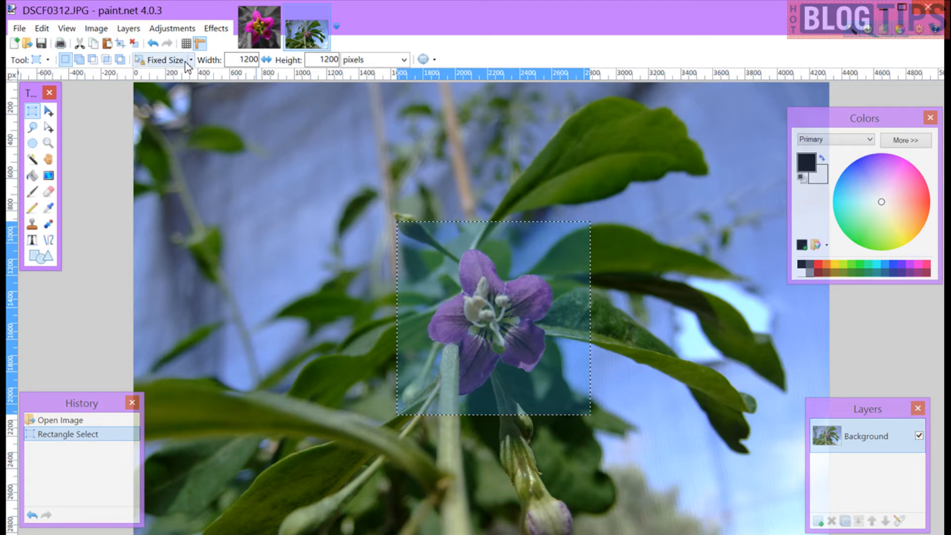
Crop the photo to the square selection.
{"action": "left_click", "coordinate": [96, 28]}
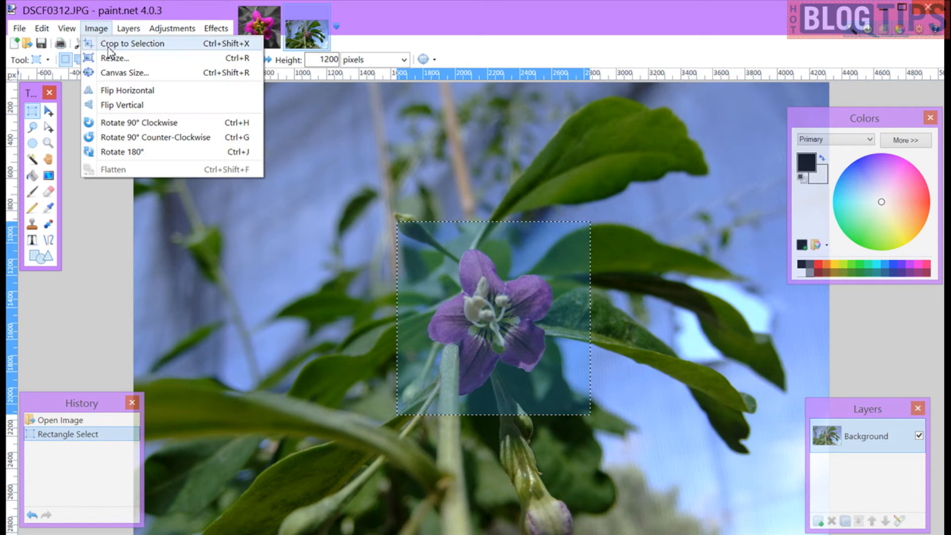
{"action": "left_click", "coordinate": [133, 43]}
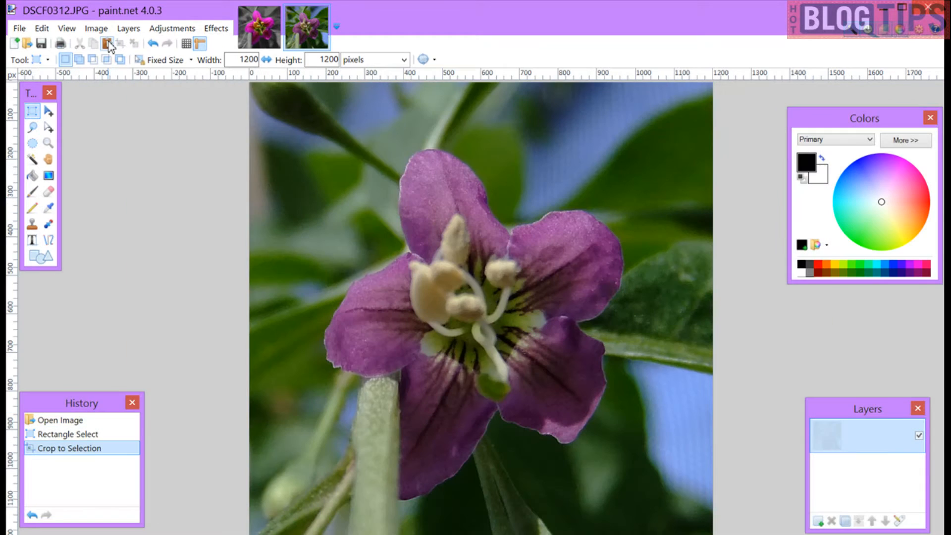
{"action": "left_click", "coordinate": [107, 43]}
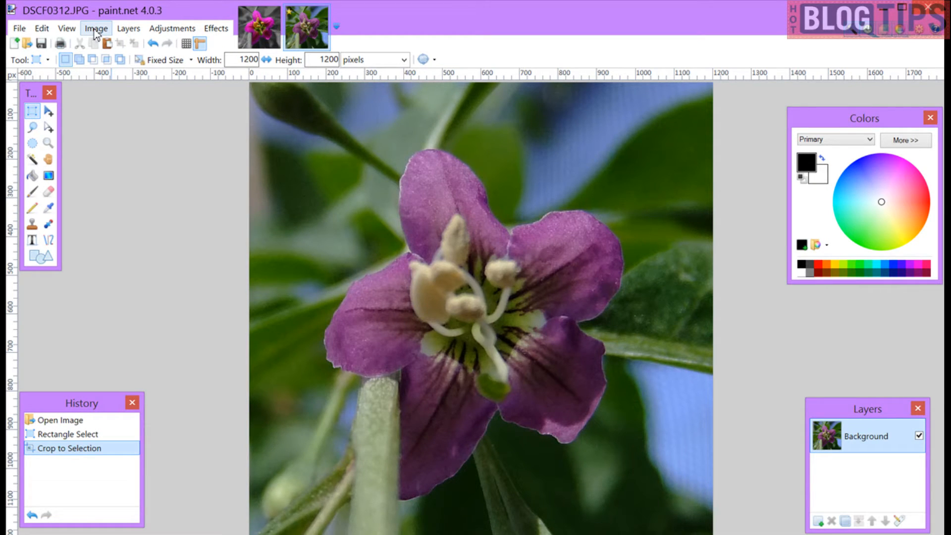
Resize the cropped image to 1000 × 1000 pixels.
{"action": "left_click", "coordinate": [96, 28]}
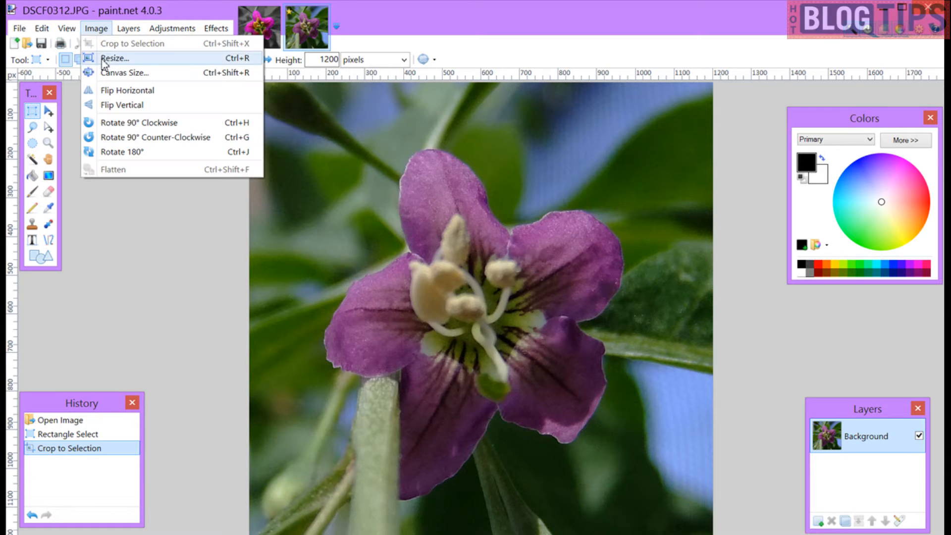
{"action": "left_click", "coordinate": [114, 58]}
{"action": "type", "text": "1000"}
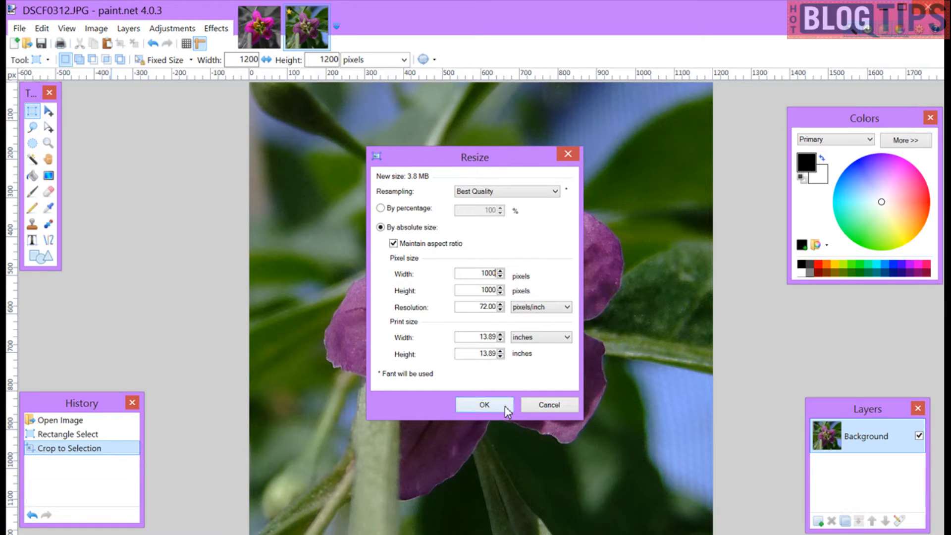
{"action": "left_click", "coordinate": [483, 404]}
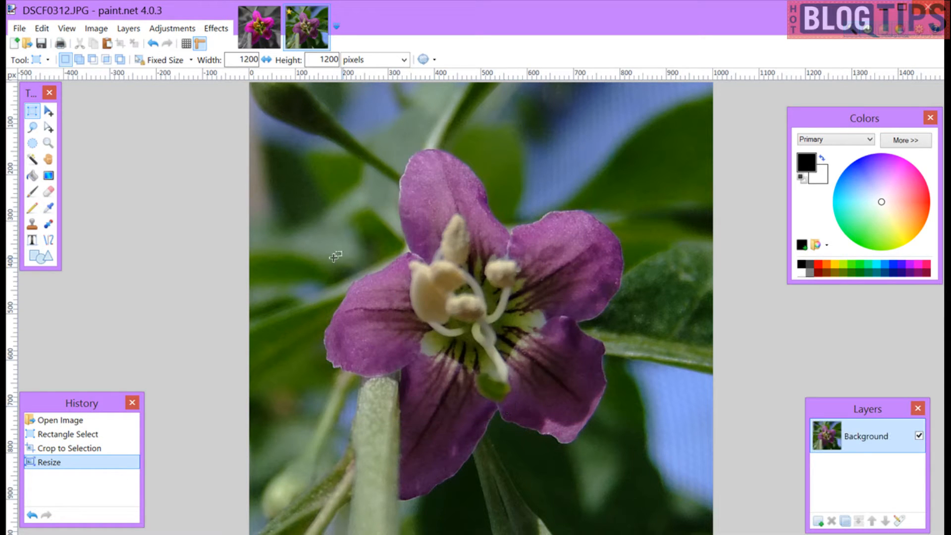
{"action": "mouse_move", "coordinate": [289, 232]}
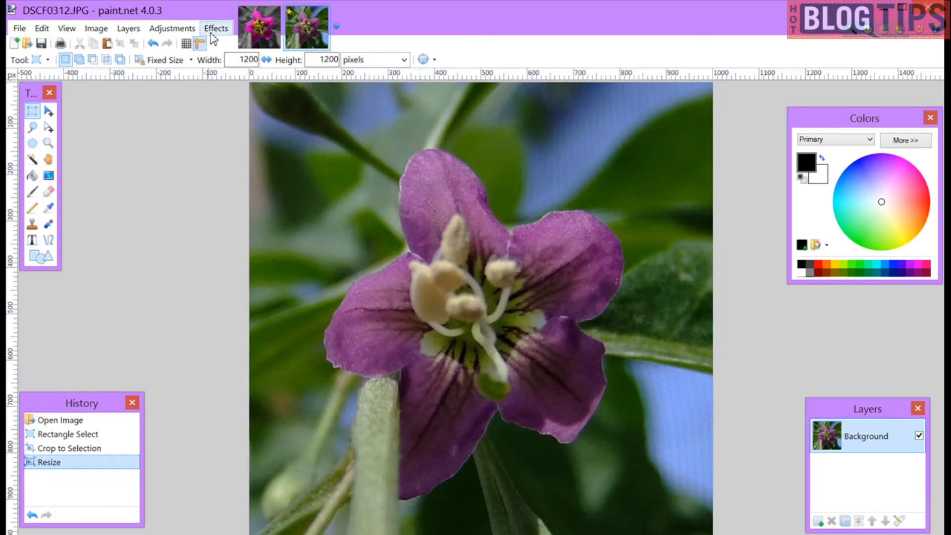
Apply the Sharpen Landscape effect with sky and grass set to zero.
{"action": "left_click", "coordinate": [214, 28]}
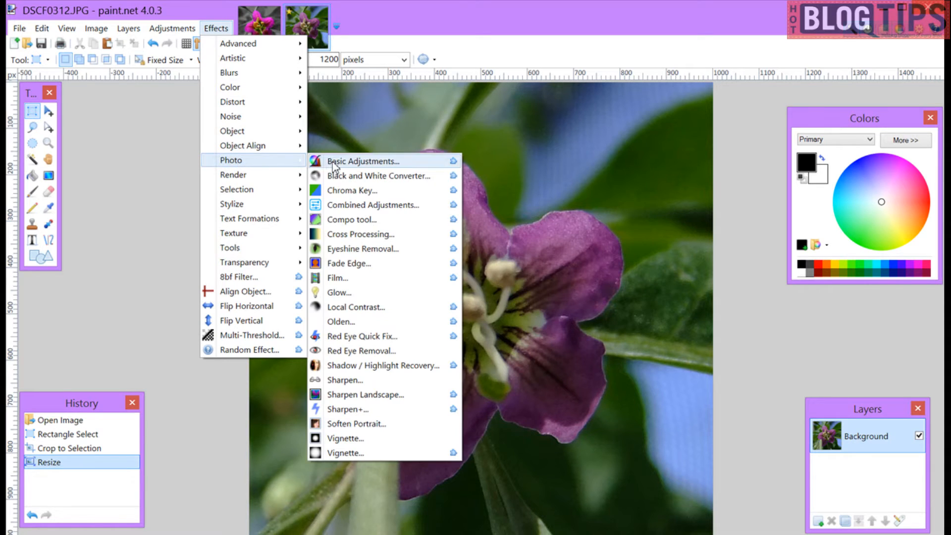
{"action": "mouse_move", "coordinate": [365, 394]}
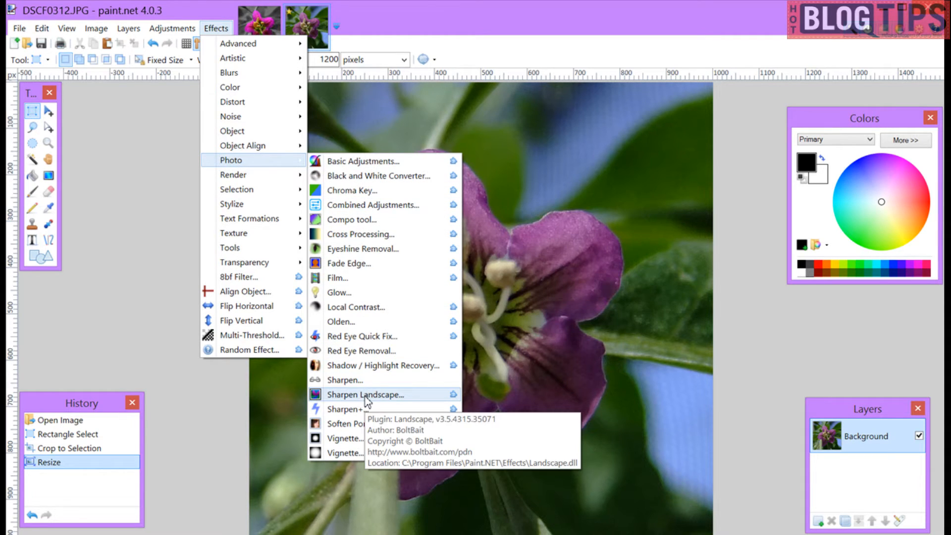
{"action": "left_click", "coordinate": [365, 394]}
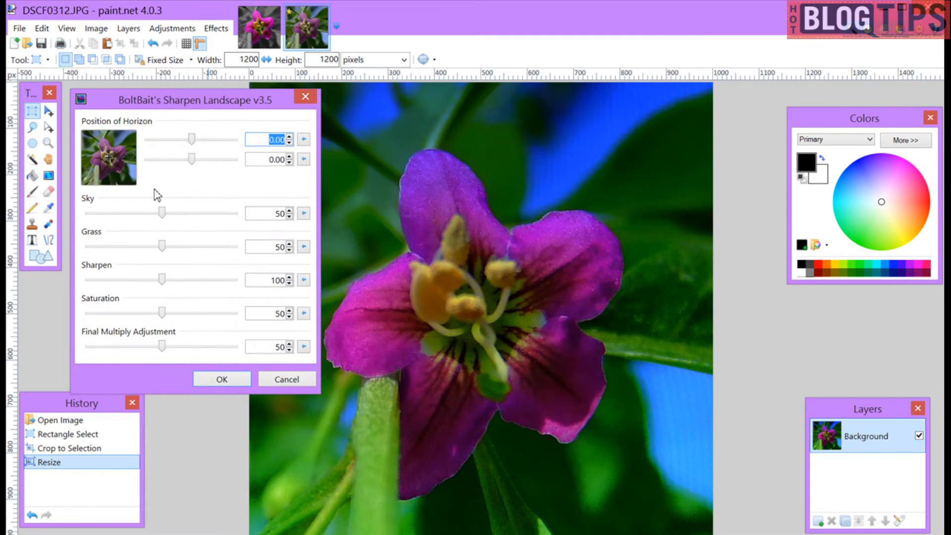
{"action": "left_click_drag", "start_coordinate": [161, 213], "coordinate": [91, 213]}
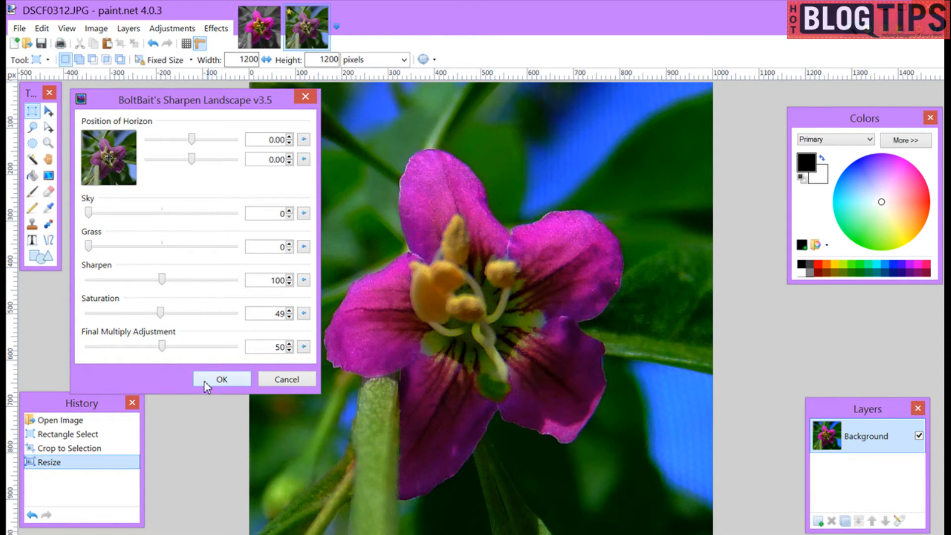
{"action": "left_click", "coordinate": [221, 378]}
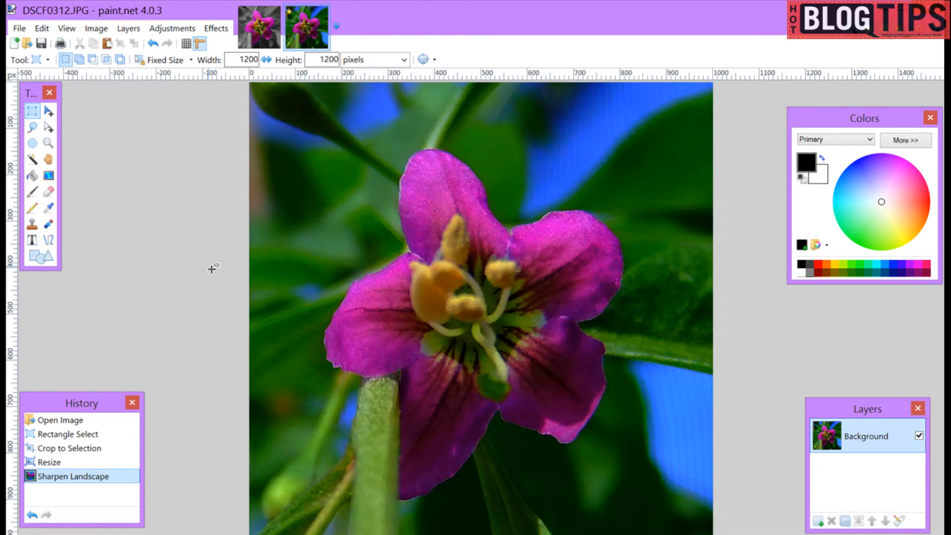
{"action": "mouse_move", "coordinate": [181, 213]}
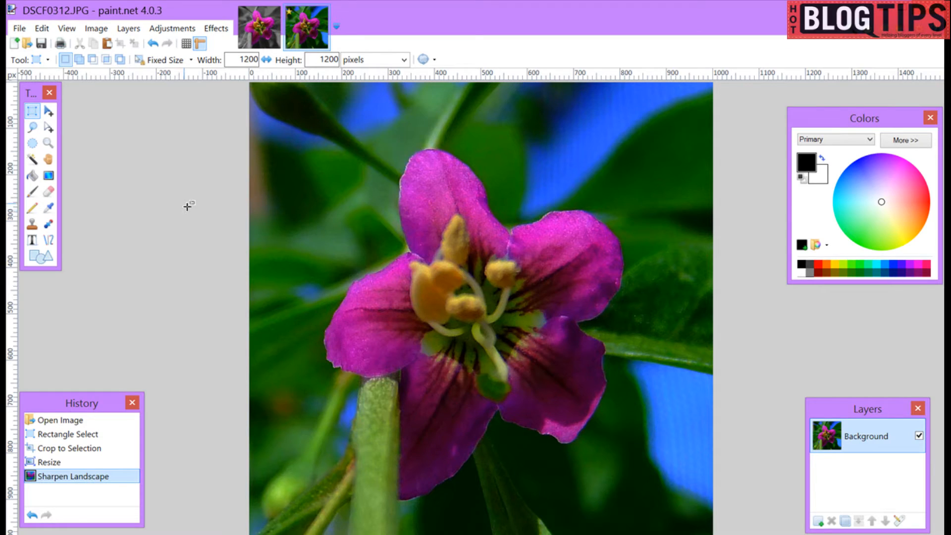
{"action": "mouse_move", "coordinate": [426, 216]}
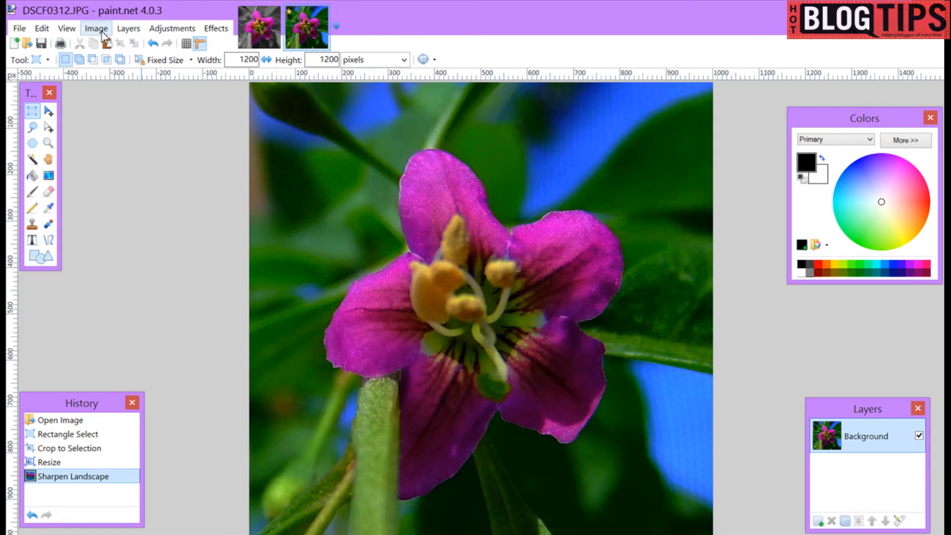
Duplicate the flower layer, hide the top copy, and select the bottom layer.
{"action": "left_click", "coordinate": [127, 28]}
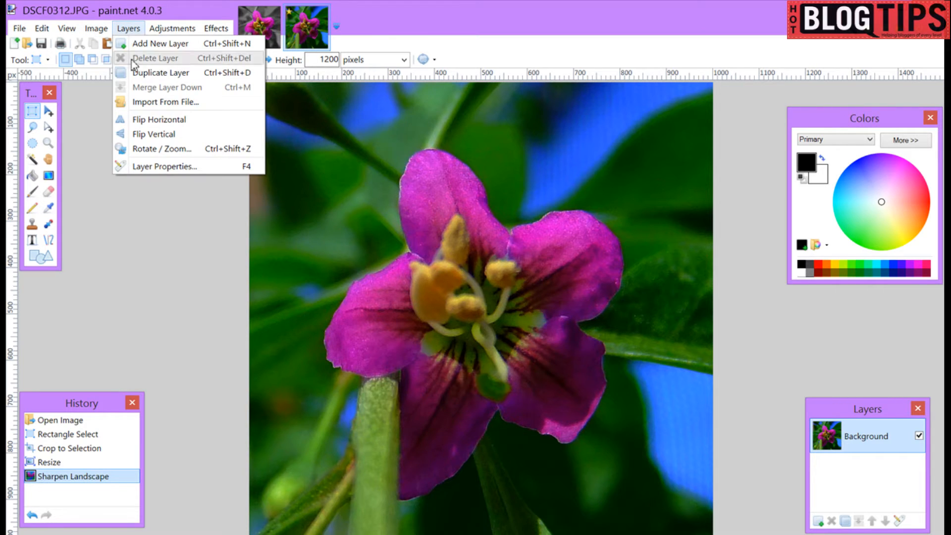
{"action": "mouse_move", "coordinate": [161, 73]}
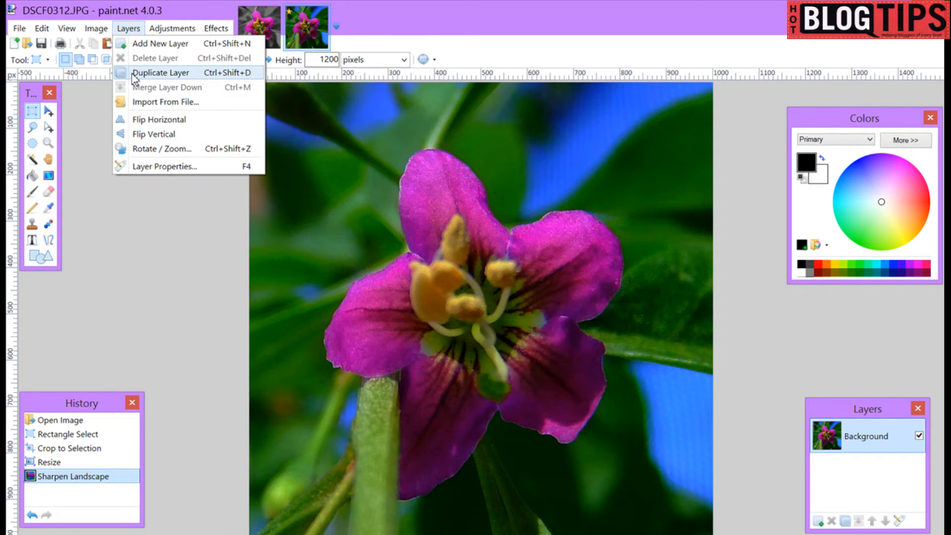
{"action": "left_click", "coordinate": [160, 72]}
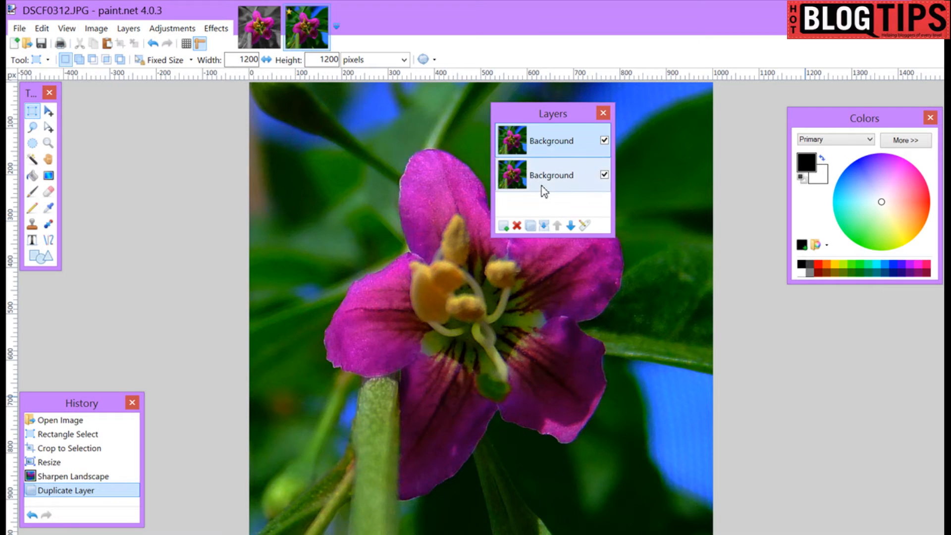
{"action": "left_click", "coordinate": [550, 140]}
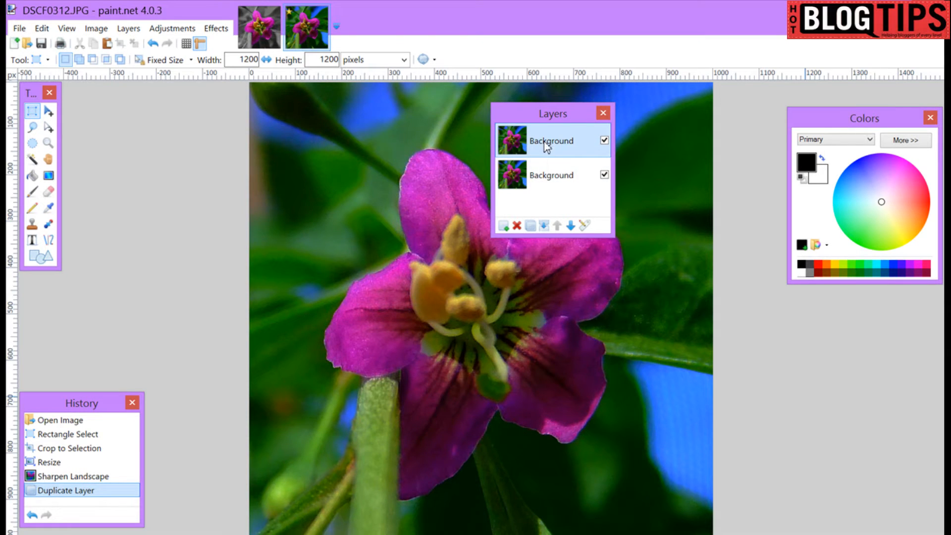
{"action": "left_click", "coordinate": [550, 175]}
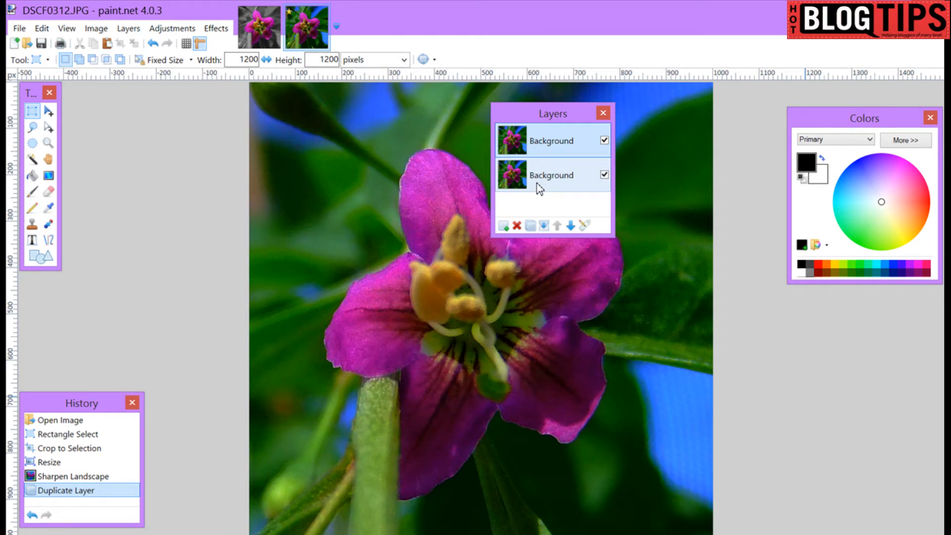
{"action": "mouse_move", "coordinate": [558, 184]}
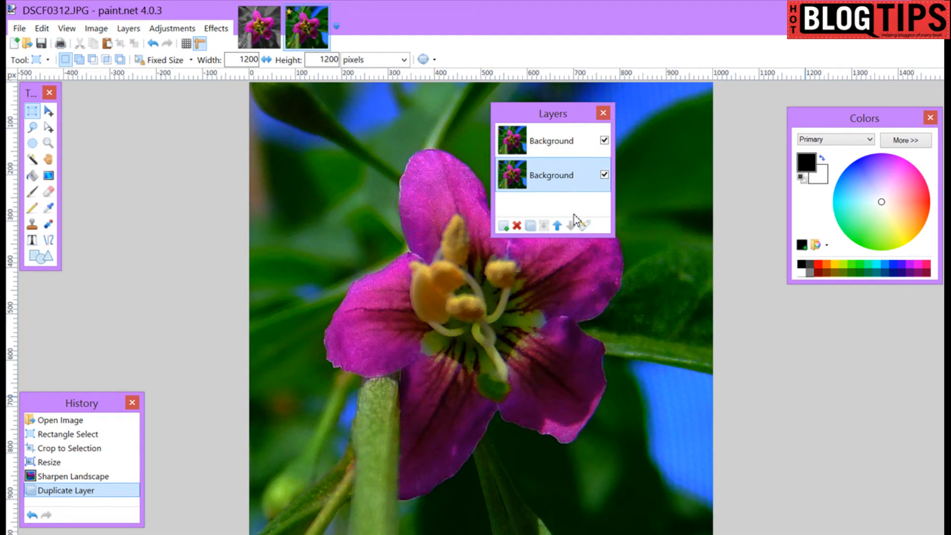
{"action": "left_click", "coordinate": [604, 140]}
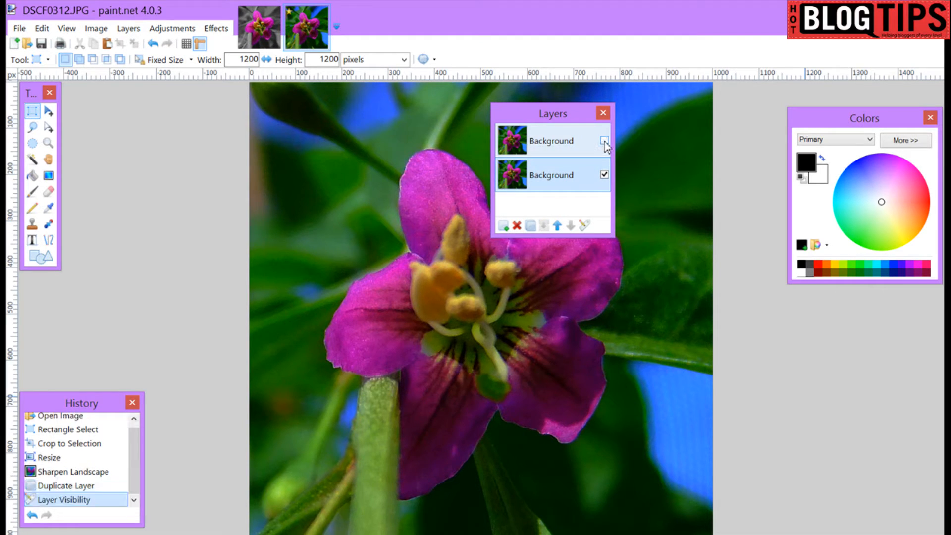
{"action": "left_click", "coordinate": [603, 140]}
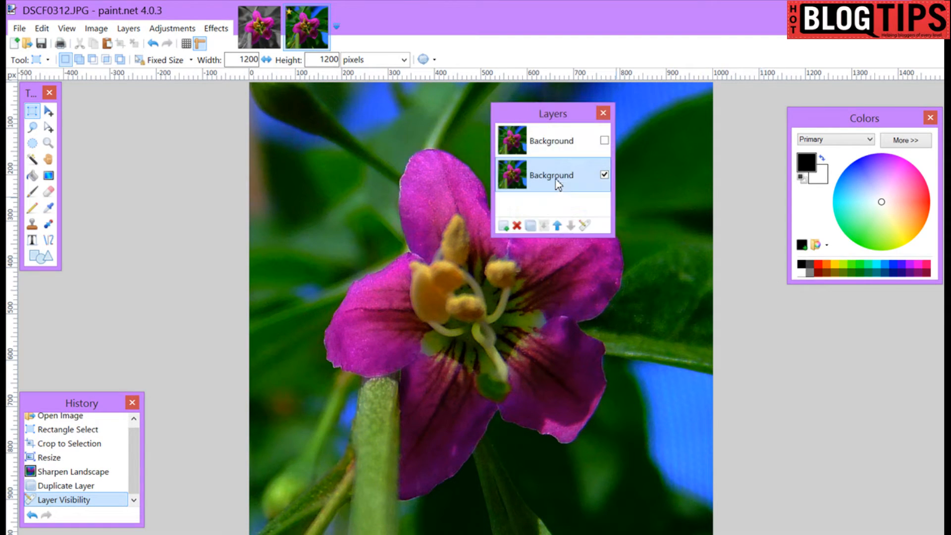
{"action": "mouse_move", "coordinate": [559, 119]}
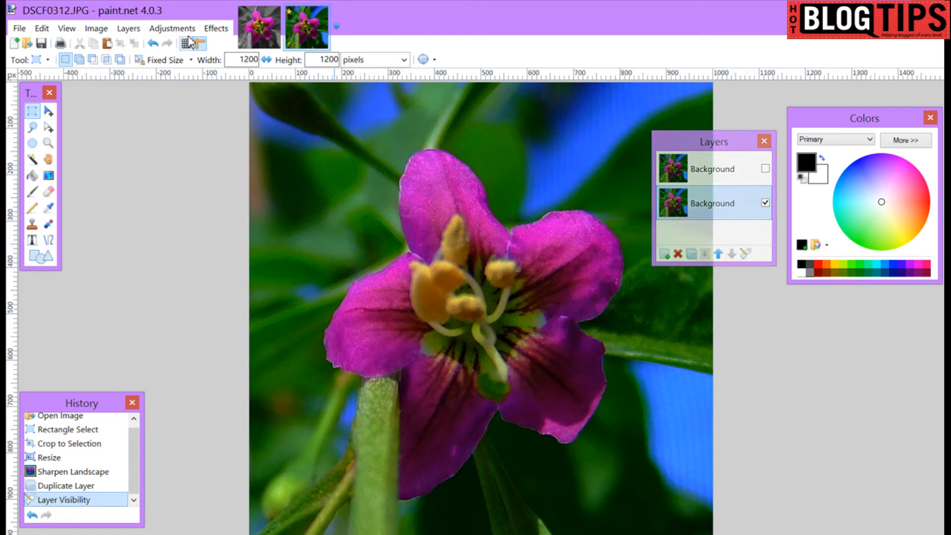
Convert the bottom layer to black and white.
{"action": "left_click", "coordinate": [172, 28]}
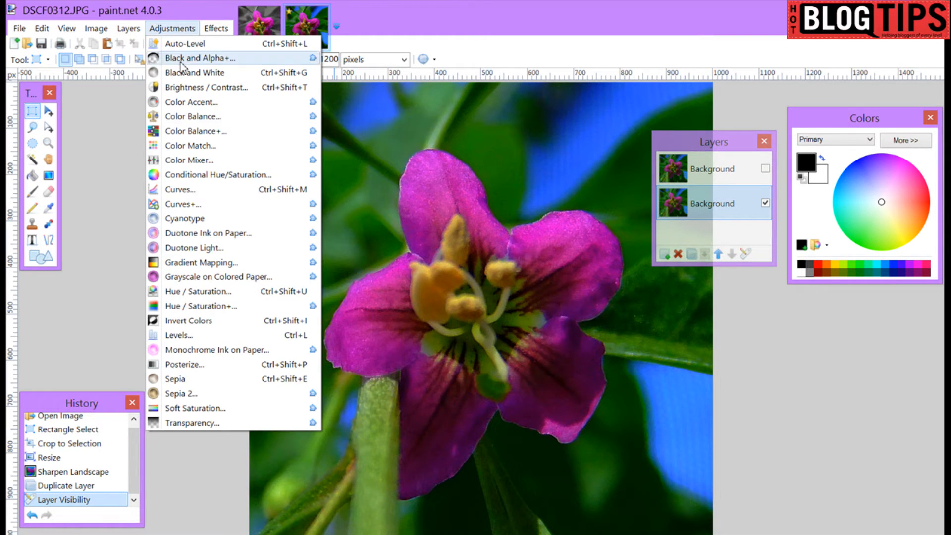
{"action": "mouse_move", "coordinate": [194, 73]}
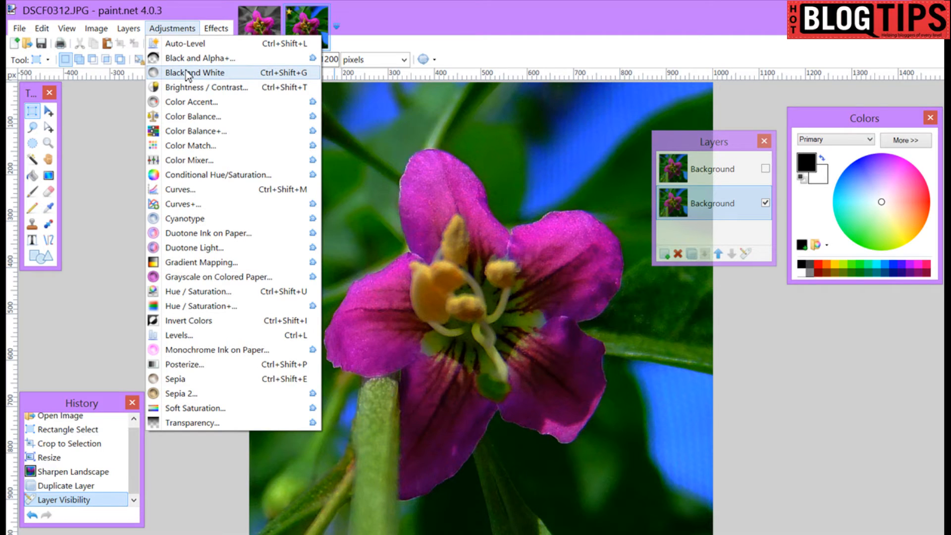
{"action": "left_click", "coordinate": [194, 72]}
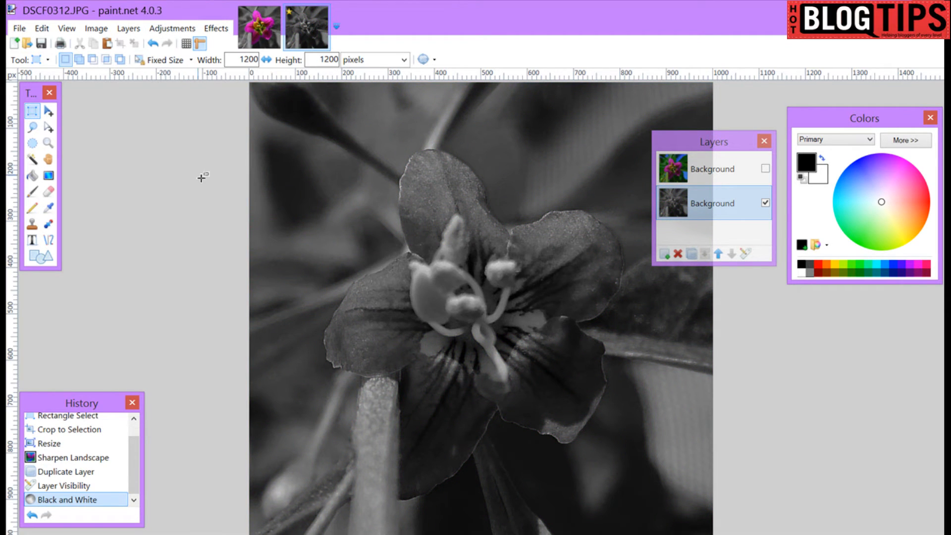
{"action": "mouse_move", "coordinate": [421, 237]}
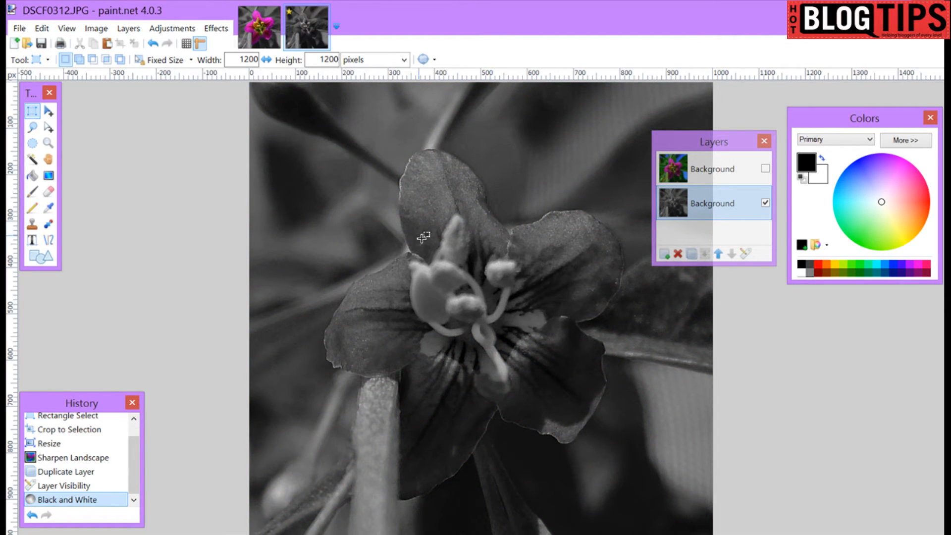
{"action": "mouse_move", "coordinate": [425, 237]}
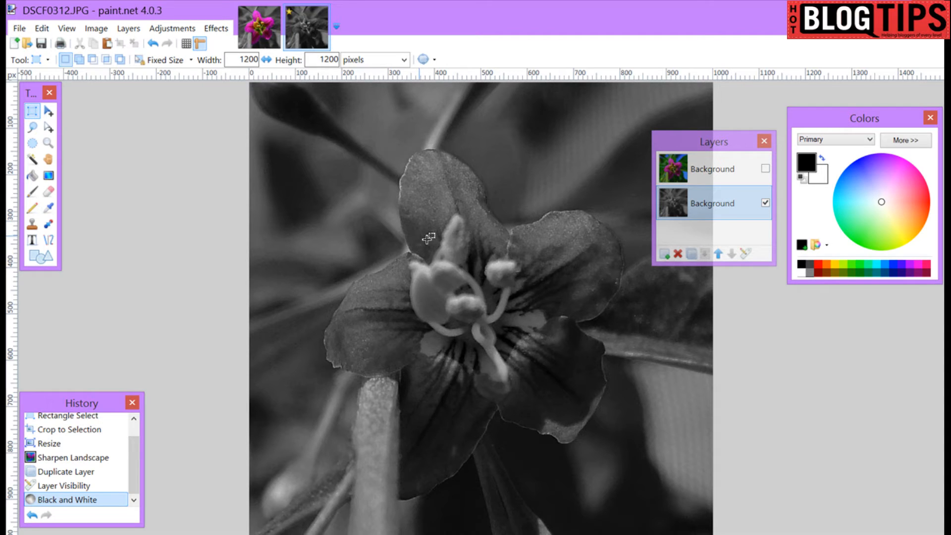
{"action": "mouse_move", "coordinate": [509, 237]}
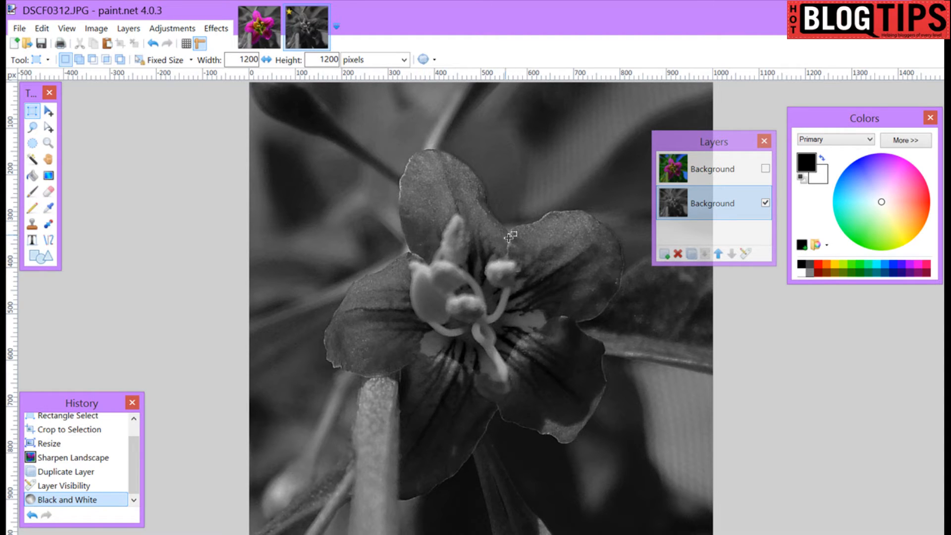
{"action": "mouse_move", "coordinate": [603, 273]}
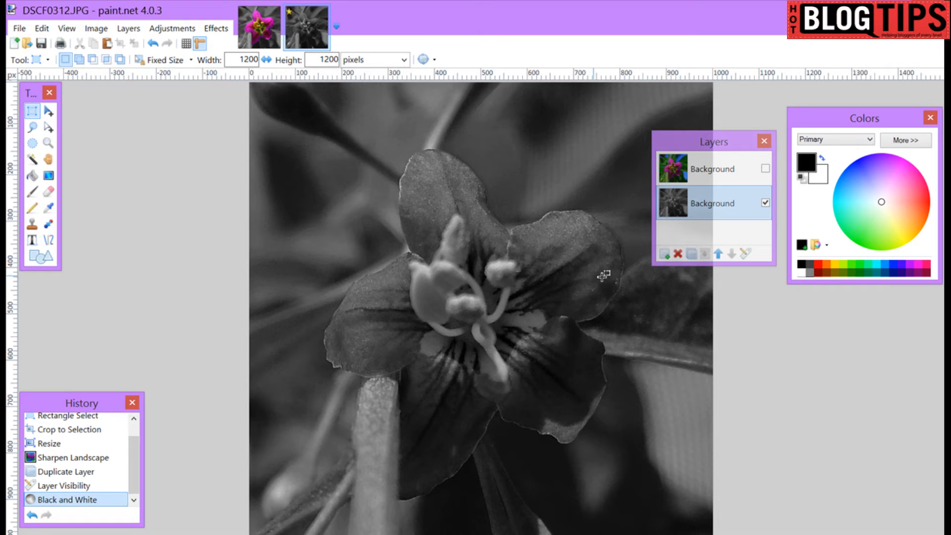
Show and select the colour top layer, and hide the black-and-white layer.
{"action": "left_click", "coordinate": [765, 168]}
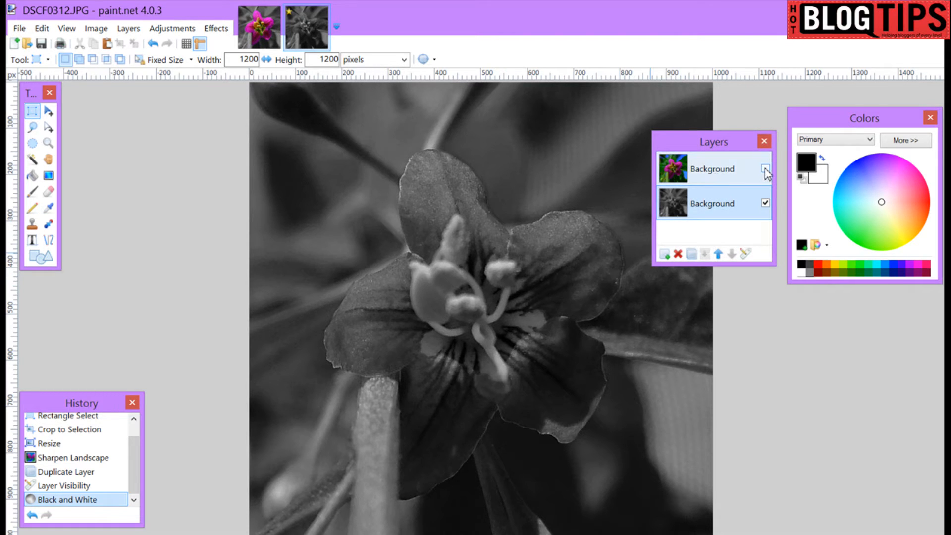
{"action": "left_click", "coordinate": [765, 169]}
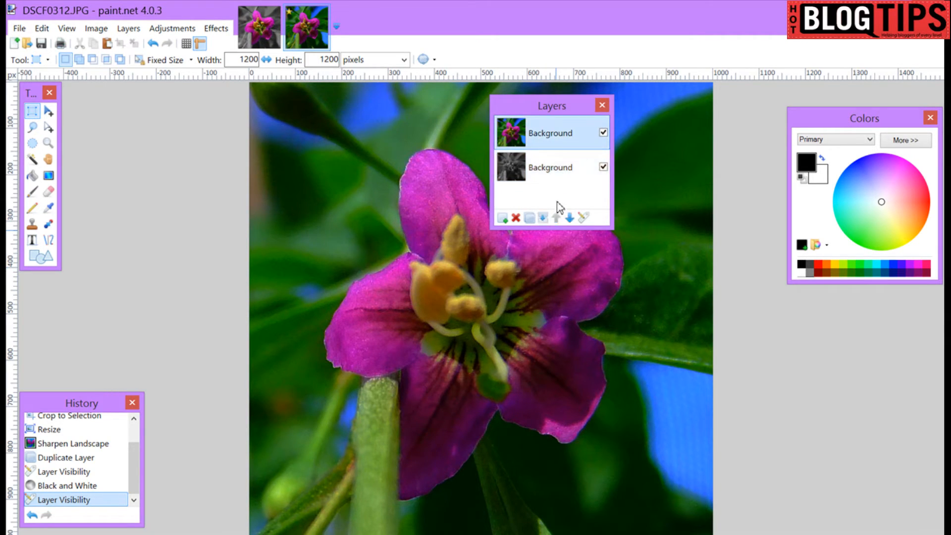
{"action": "left_click", "coordinate": [602, 168]}
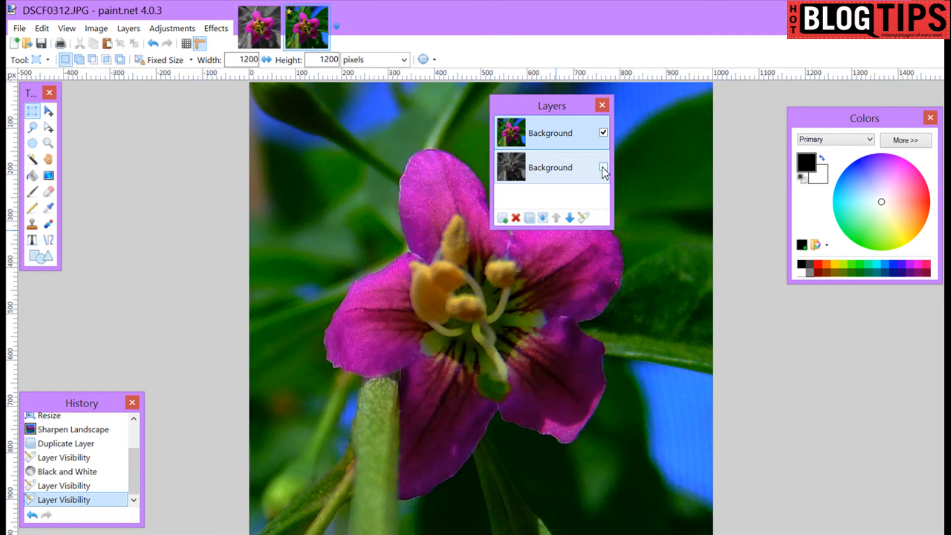
{"action": "left_click", "coordinate": [602, 167]}
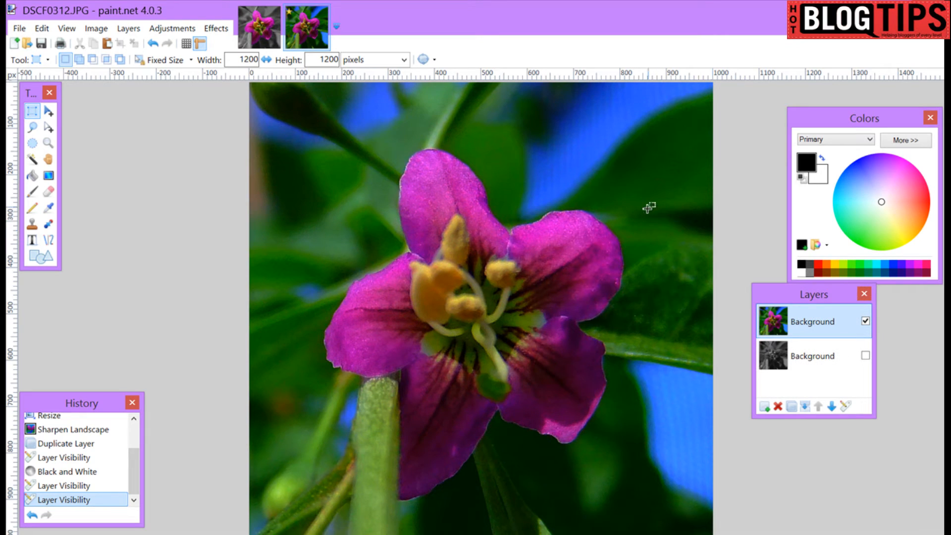
{"action": "mouse_move", "coordinate": [513, 183]}
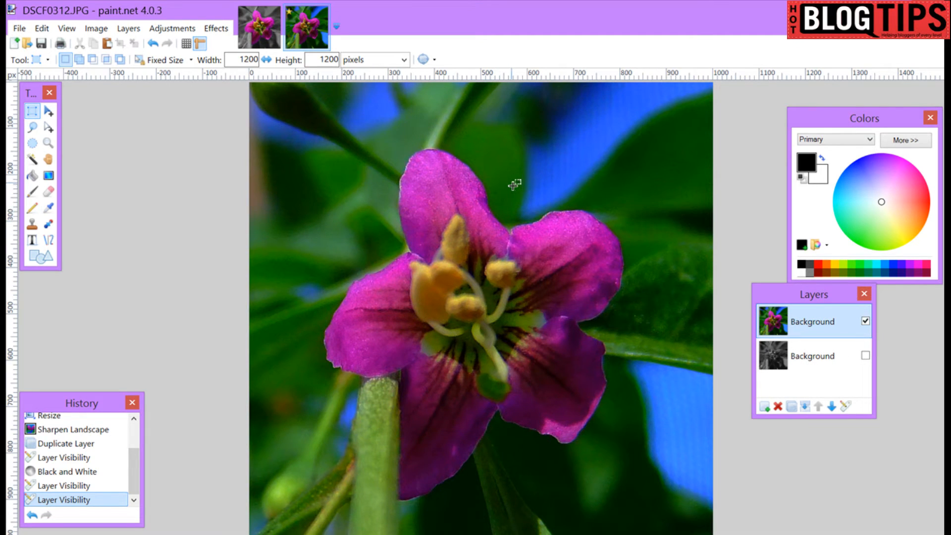
{"action": "mouse_move", "coordinate": [614, 216]}
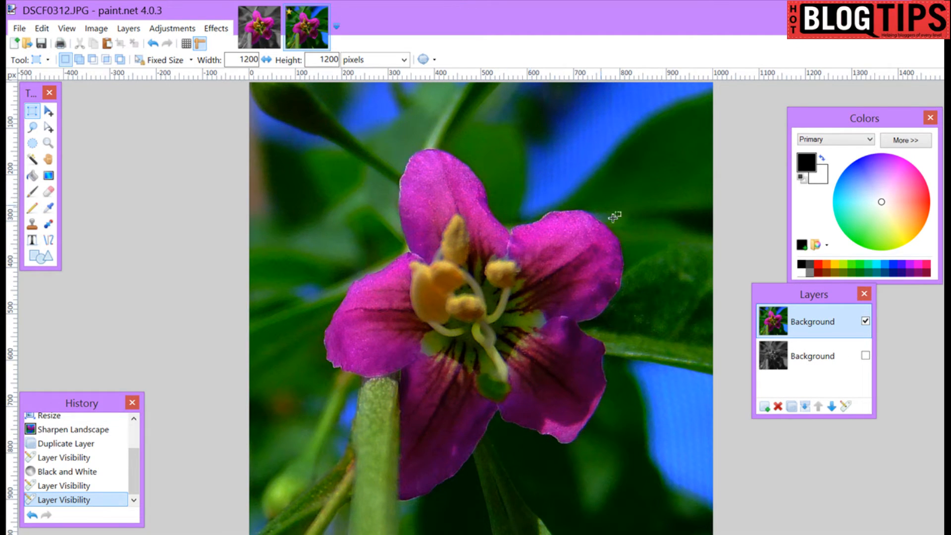
{"action": "mouse_move", "coordinate": [641, 403]}
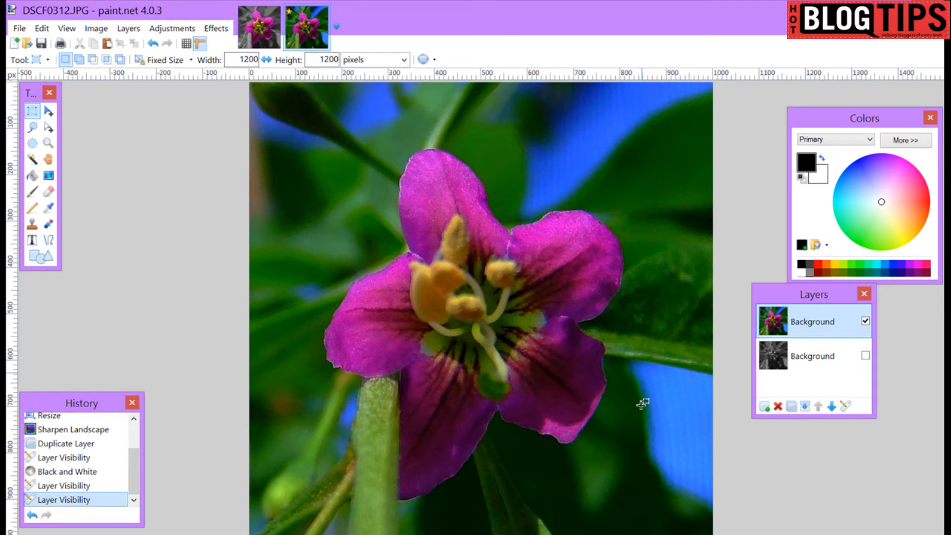
{"action": "mouse_move", "coordinate": [272, 245]}
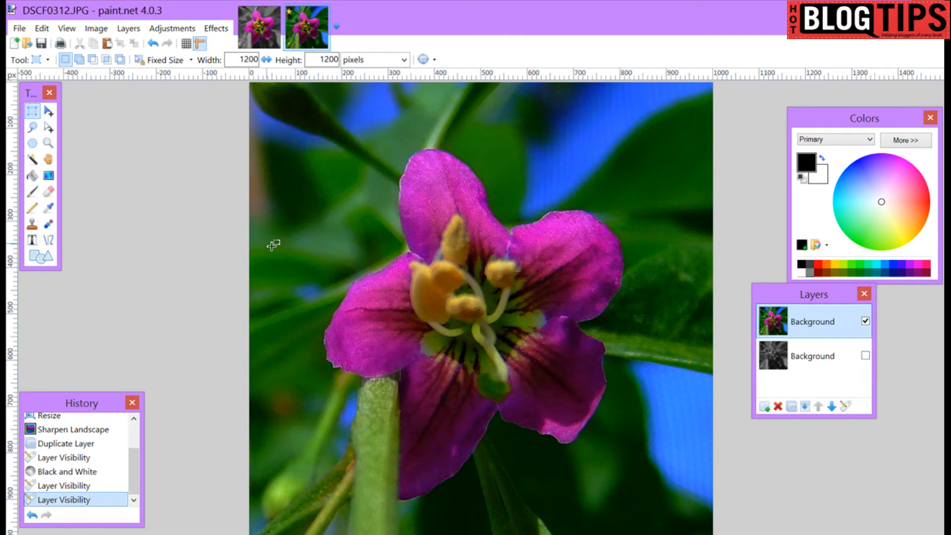
{"action": "mouse_move", "coordinate": [282, 244]}
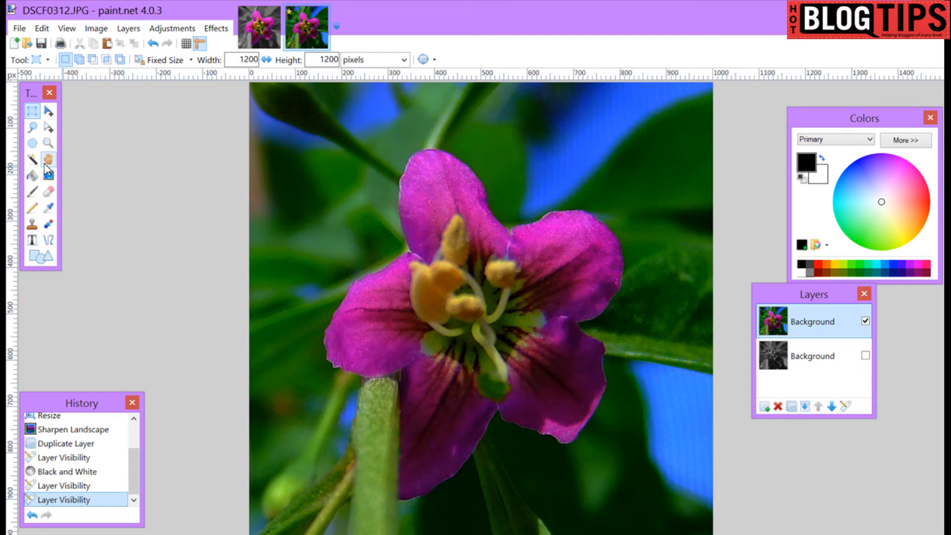
Magic-wand select sky and leaf areas at about 38–41% tolerance and delete them.
{"action": "left_click", "coordinate": [32, 159]}
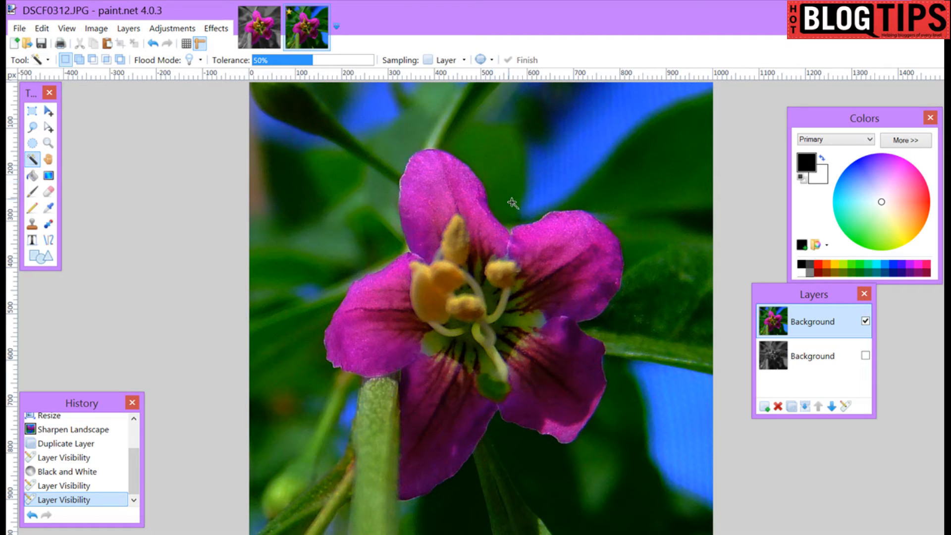
{"action": "left_click", "coordinate": [512, 203]}
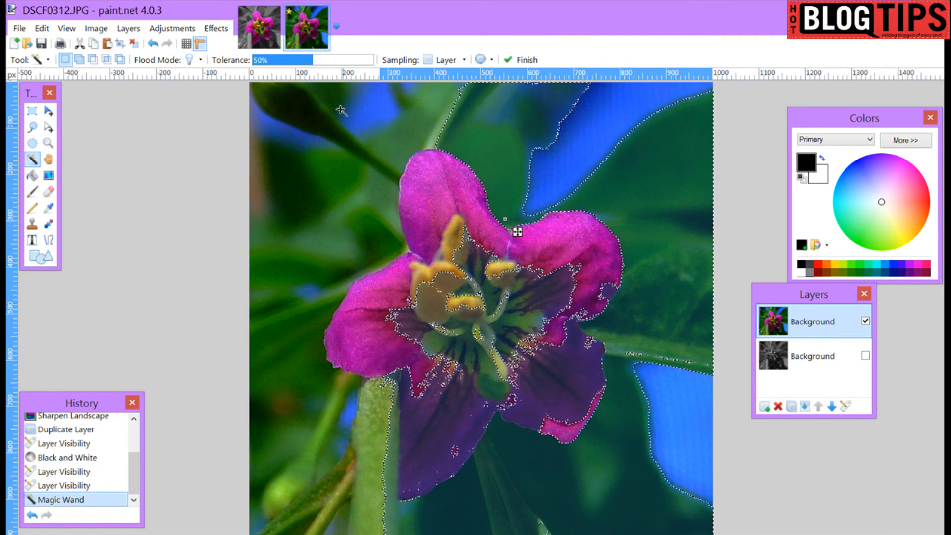
{"action": "left_click_drag", "start_coordinate": [312, 59], "coordinate": [297, 59]}
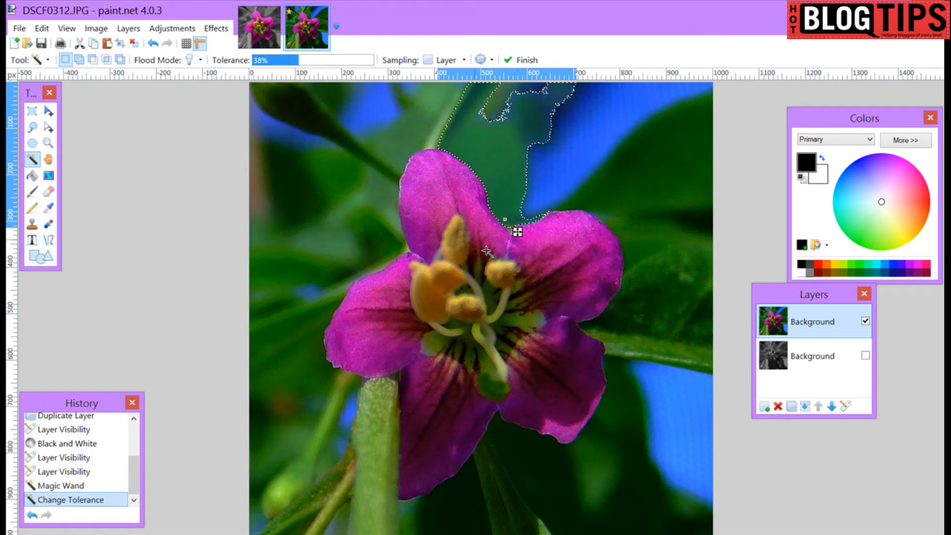
{"action": "mouse_move", "coordinate": [548, 249]}
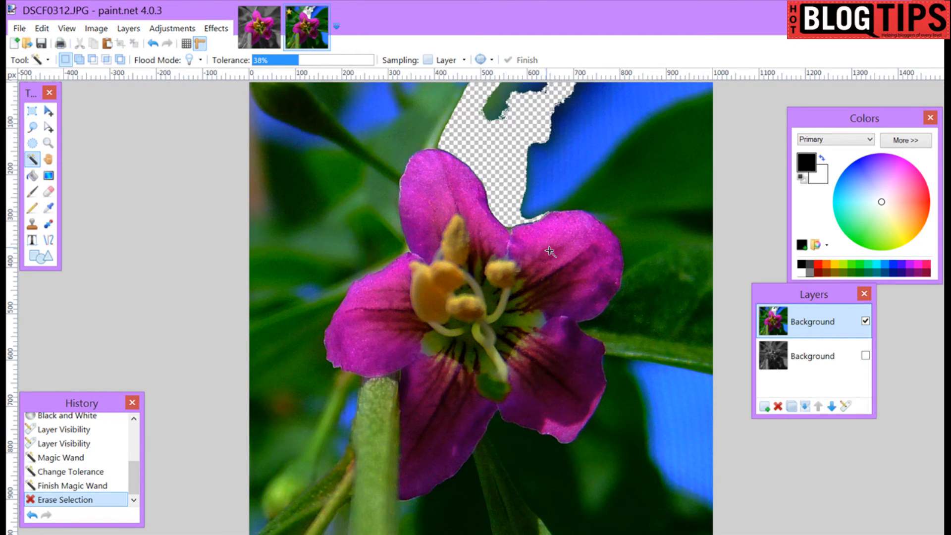
{"action": "left_click", "coordinate": [606, 206]}
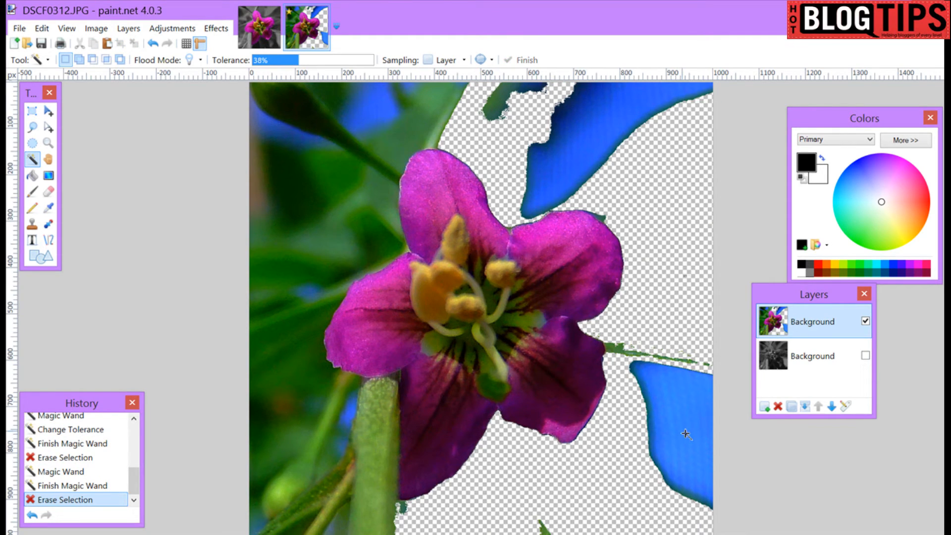
{"action": "left_click", "coordinate": [400, 255]}
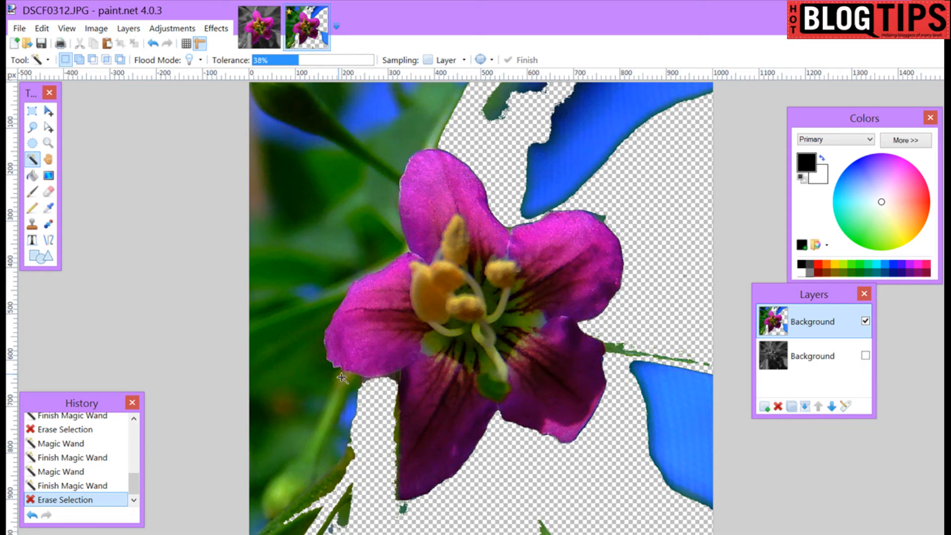
{"action": "left_click", "coordinate": [340, 375]}
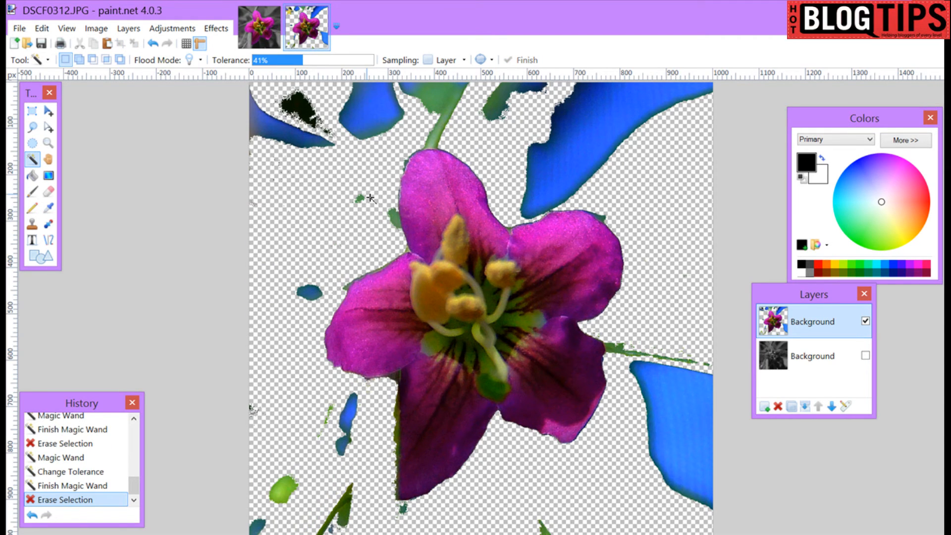
{"action": "left_click", "coordinate": [441, 143]}
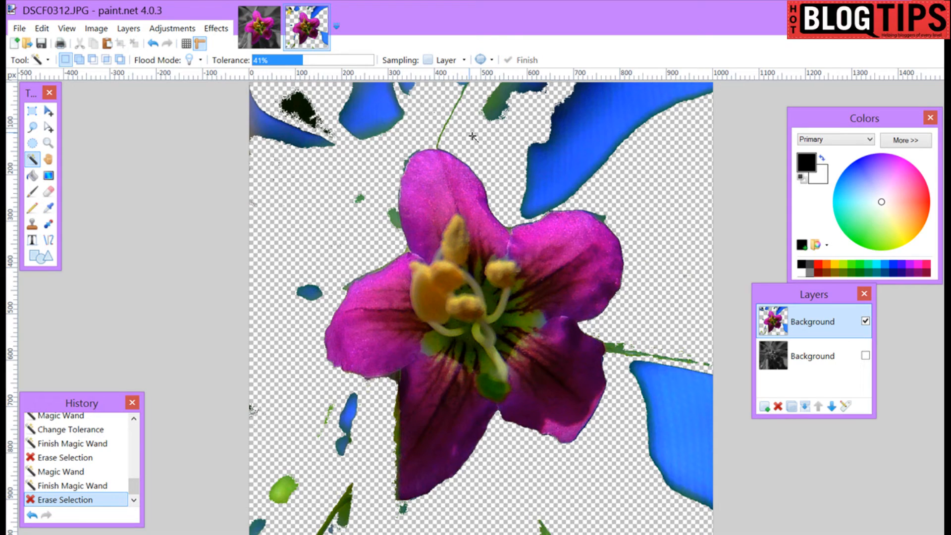
{"action": "mouse_move", "coordinate": [135, 207]}
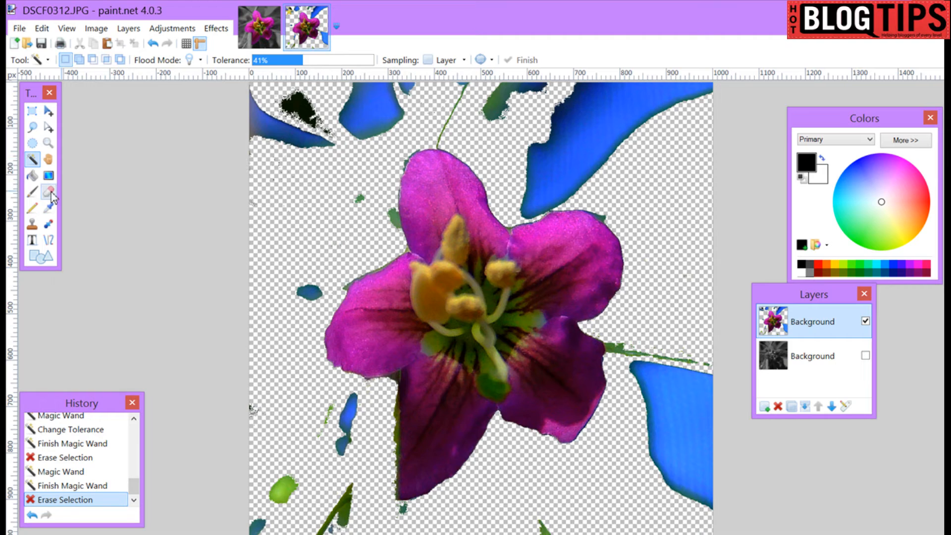
Erase the leftover dark patches on the upper left with a 225-wide eraser.
{"action": "left_click", "coordinate": [47, 191]}
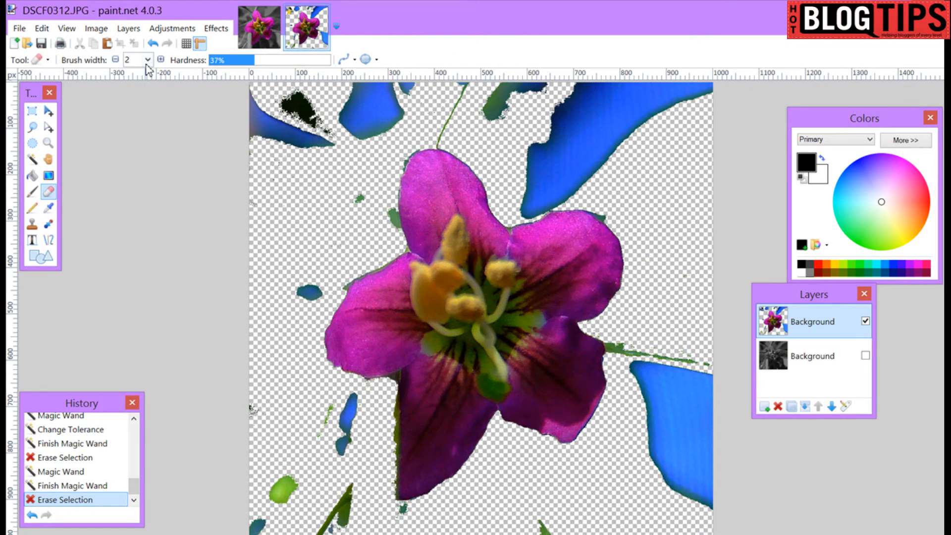
{"action": "left_click", "coordinate": [147, 59]}
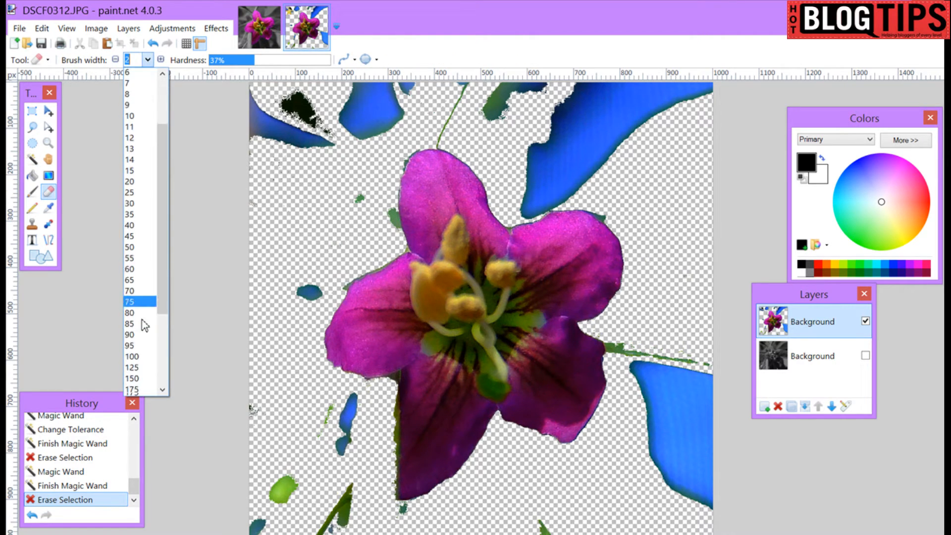
{"action": "left_click", "coordinate": [132, 378]}
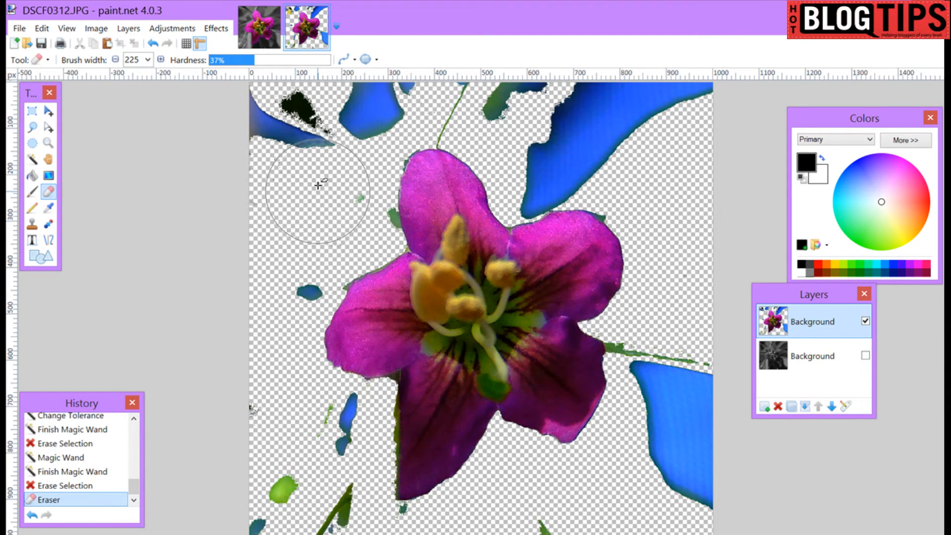
{"action": "left_click_drag", "start_coordinate": [318, 185], "coordinate": [285, 127]}
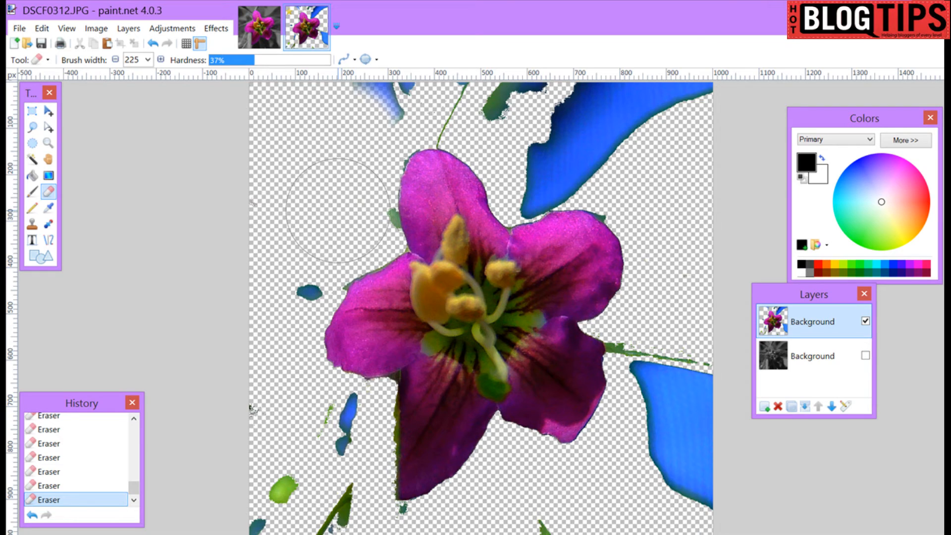
{"action": "mouse_move", "coordinate": [193, 66]}
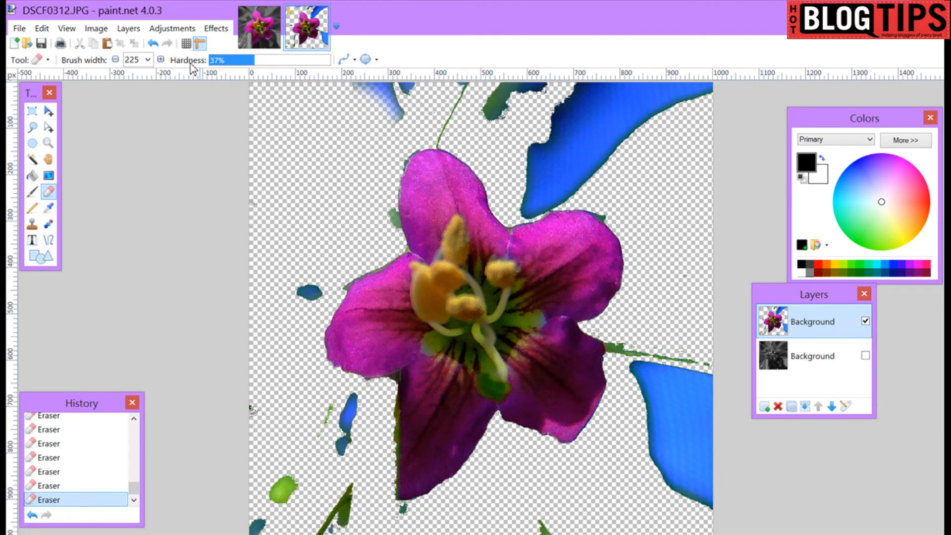
{"action": "mouse_move", "coordinate": [297, 256]}
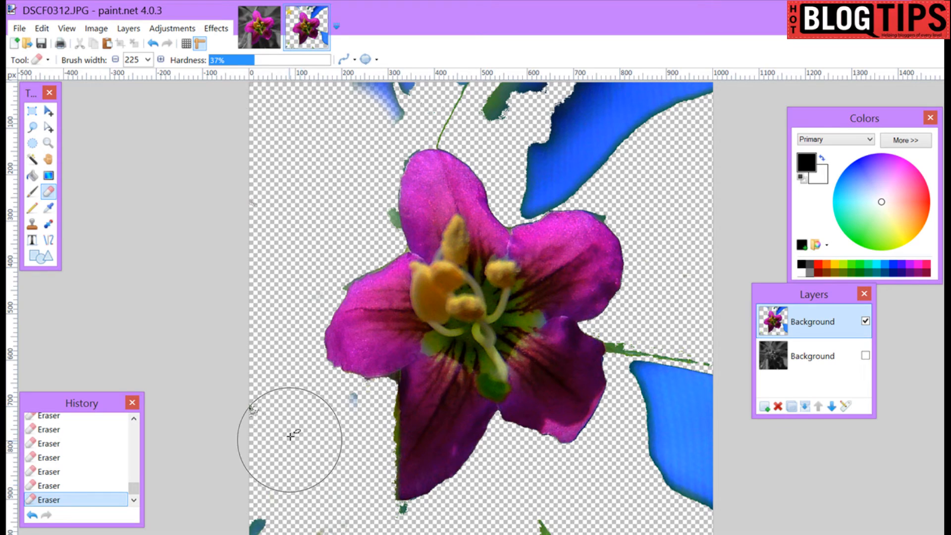
{"action": "mouse_move", "coordinate": [276, 191]}
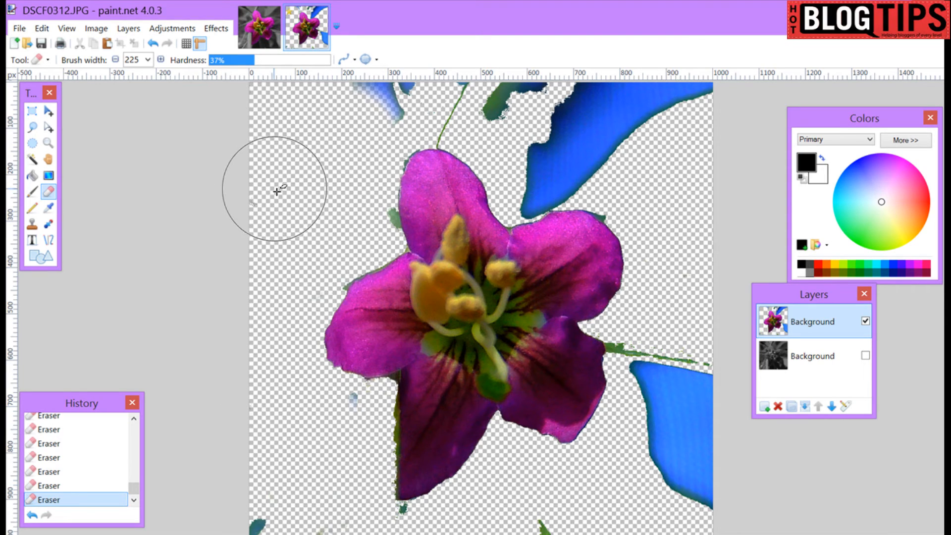
{"action": "mouse_move", "coordinate": [330, 209]}
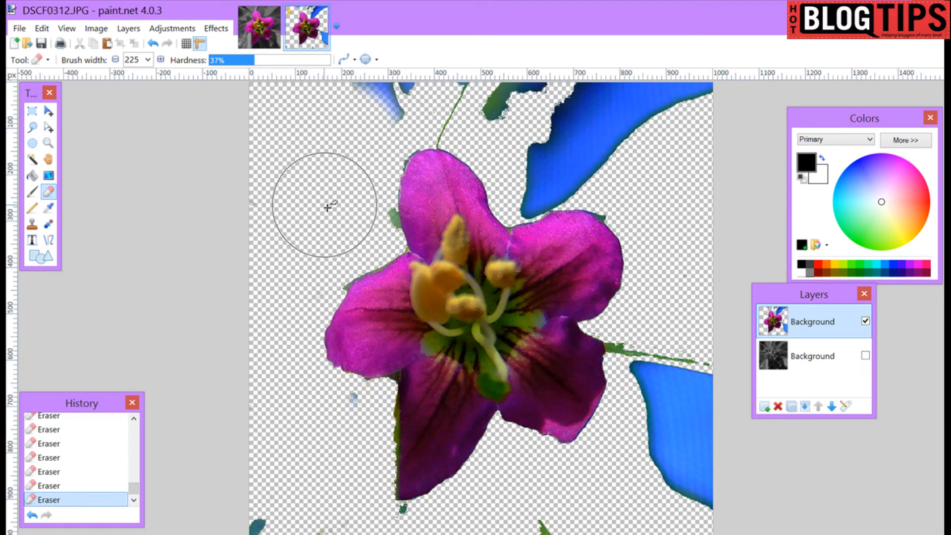
{"action": "mouse_move", "coordinate": [350, 216]}
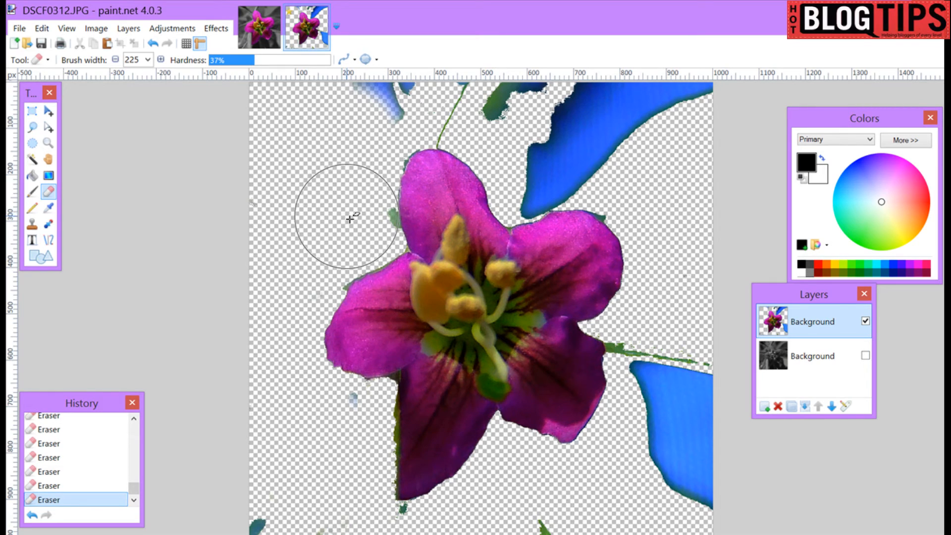
{"action": "mouse_move", "coordinate": [275, 162]}
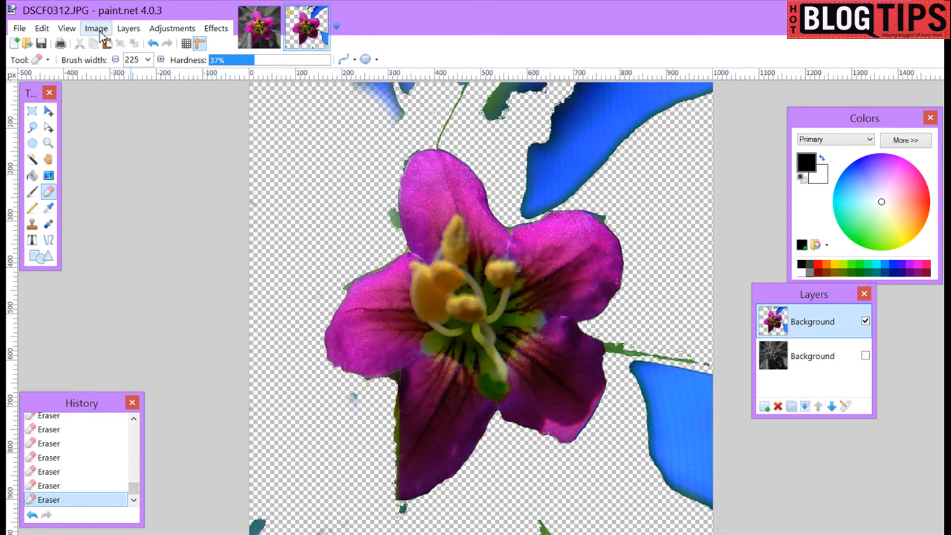
Zoom in on the flower and reduce the eraser brush width to 50.
{"action": "left_click", "coordinate": [66, 28]}
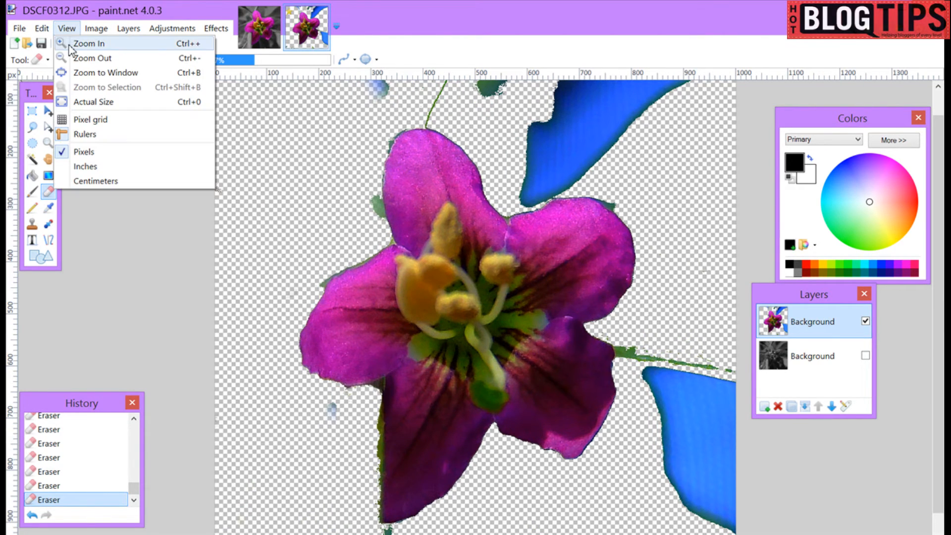
{"action": "left_click", "coordinate": [89, 43]}
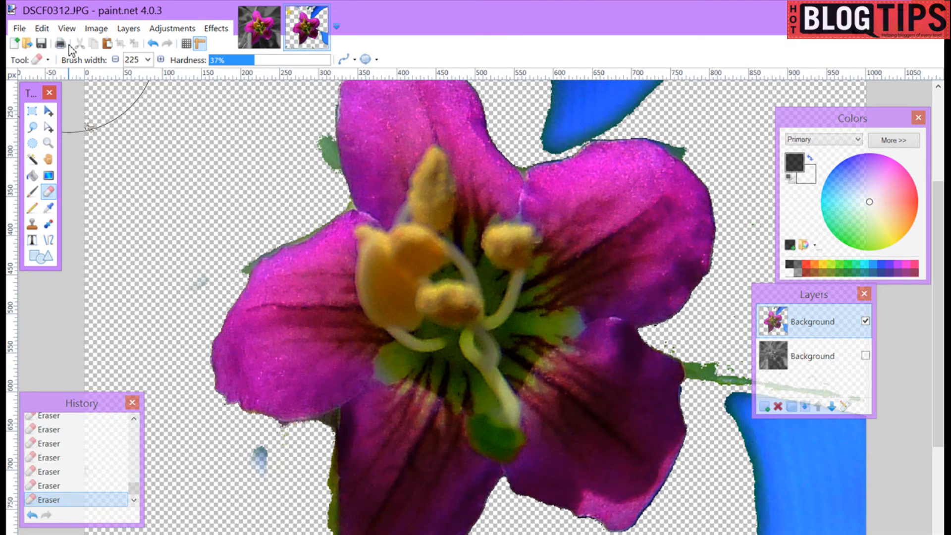
{"action": "mouse_move", "coordinate": [243, 151]}
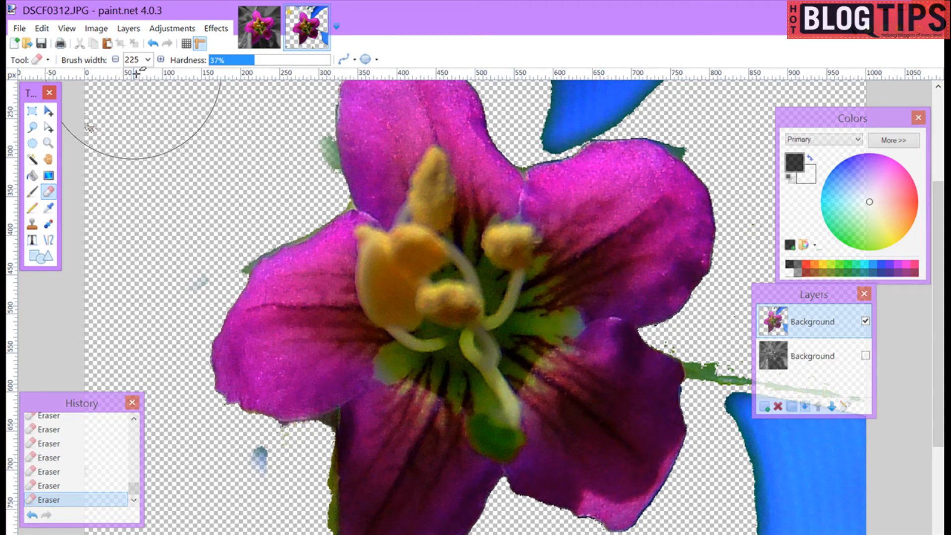
{"action": "left_click", "coordinate": [146, 60]}
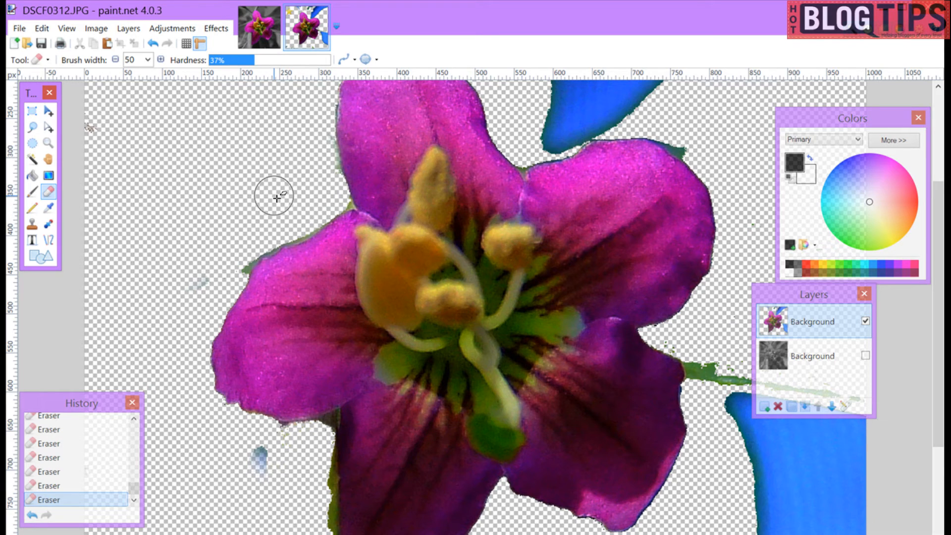
{"action": "mouse_move", "coordinate": [276, 229]}
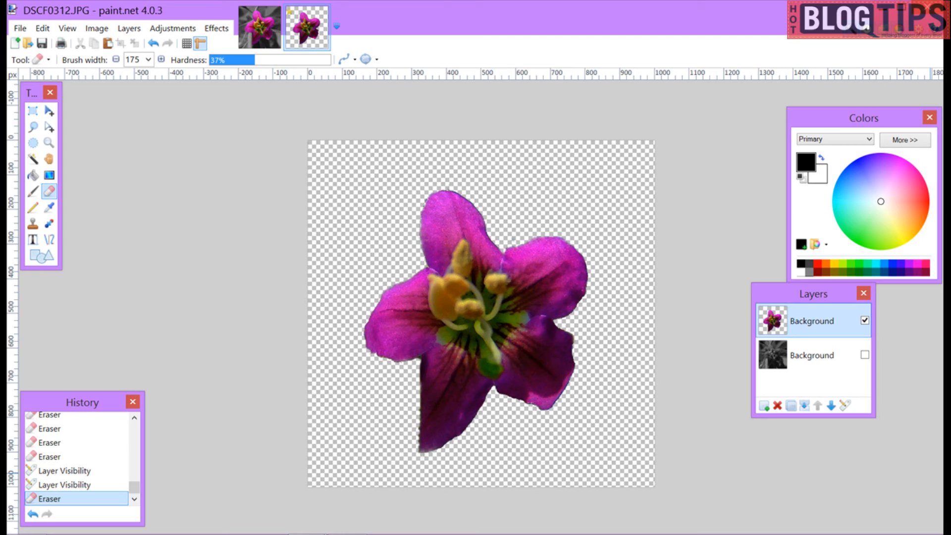
{"action": "mouse_move", "coordinate": [677, 290]}
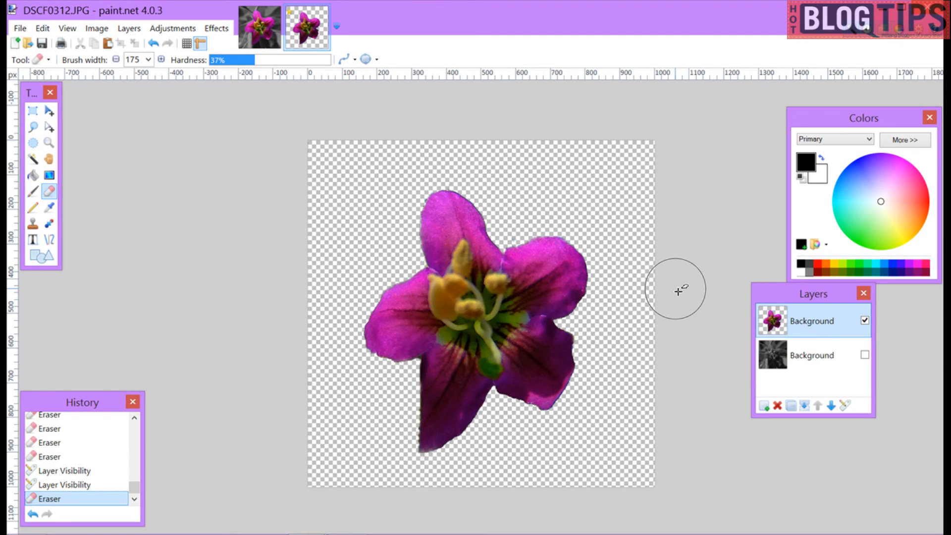
{"action": "mouse_move", "coordinate": [544, 188]}
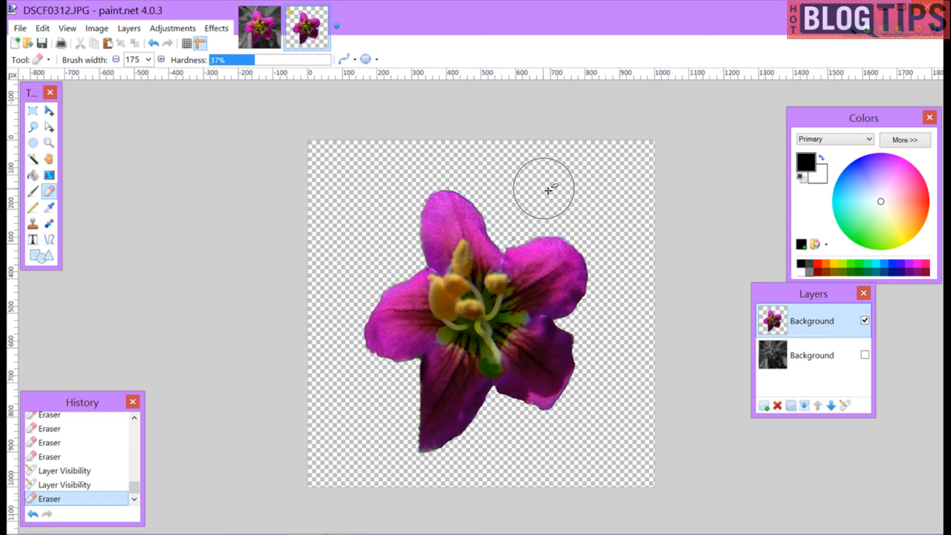
{"action": "mouse_move", "coordinate": [558, 464]}
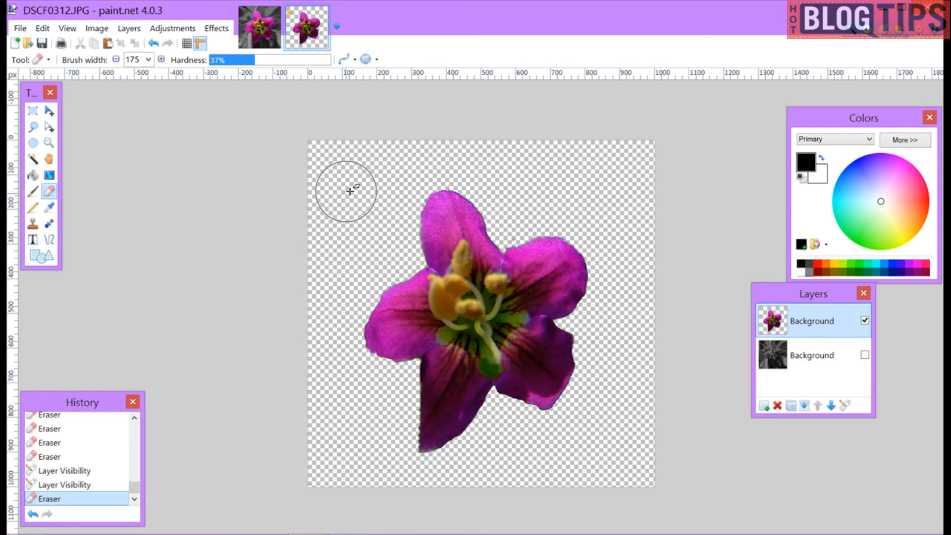
{"action": "mouse_move", "coordinate": [664, 338]}
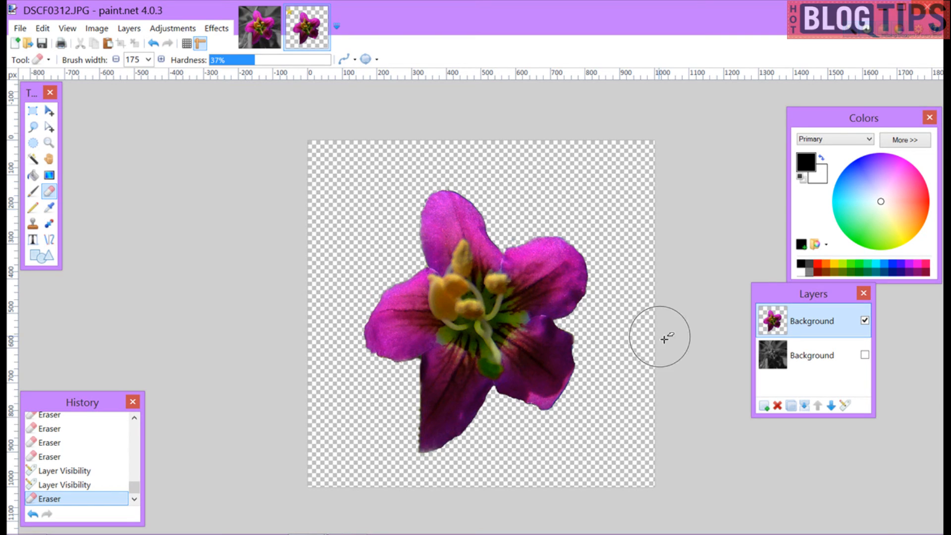
{"action": "mouse_move", "coordinate": [820, 291]}
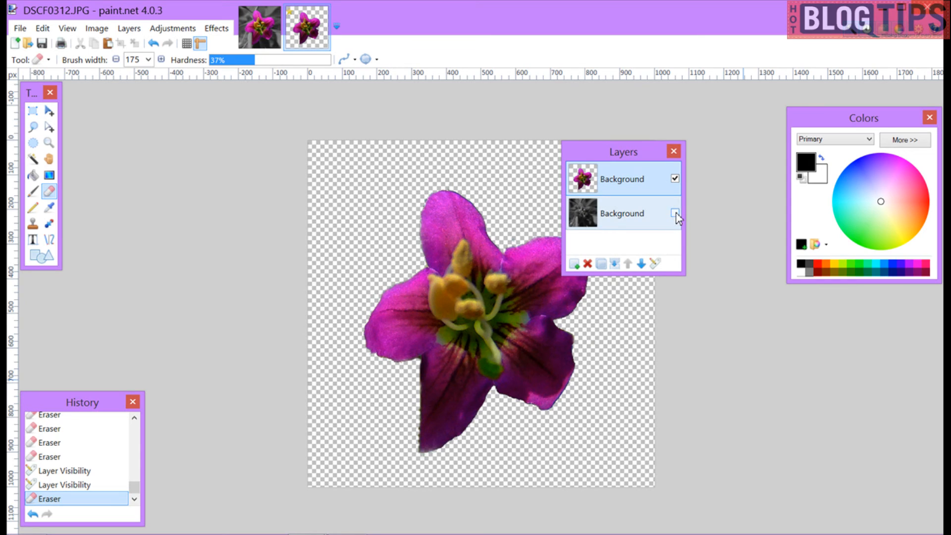
Toggle the grayscale layer to inspect petal edges, then leave it visible beneath the flower.
{"action": "left_click", "coordinate": [672, 213]}
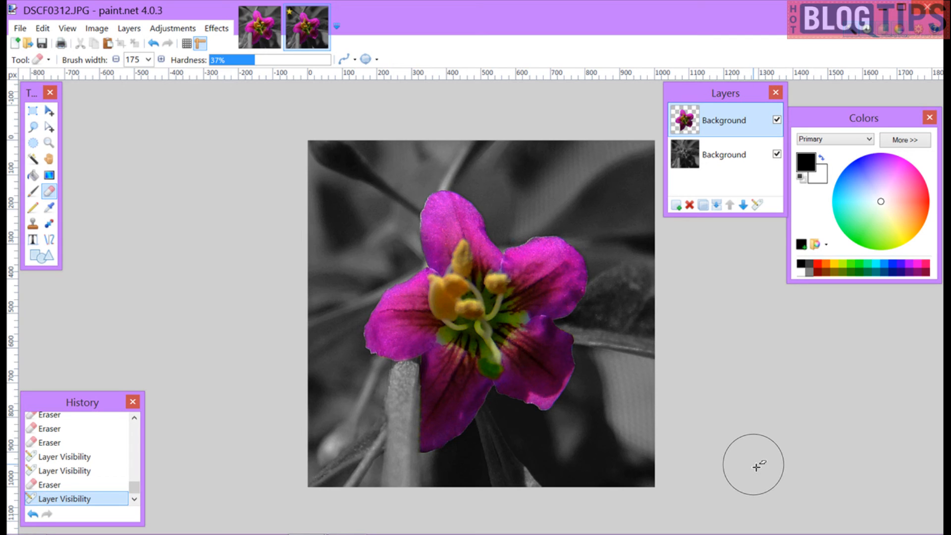
{"action": "mouse_move", "coordinate": [748, 456]}
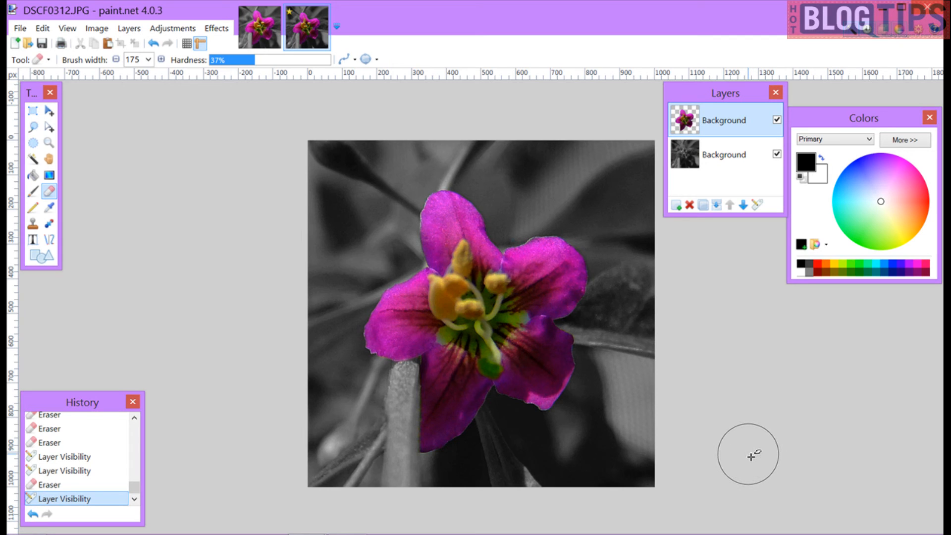
{"action": "mouse_move", "coordinate": [595, 214]}
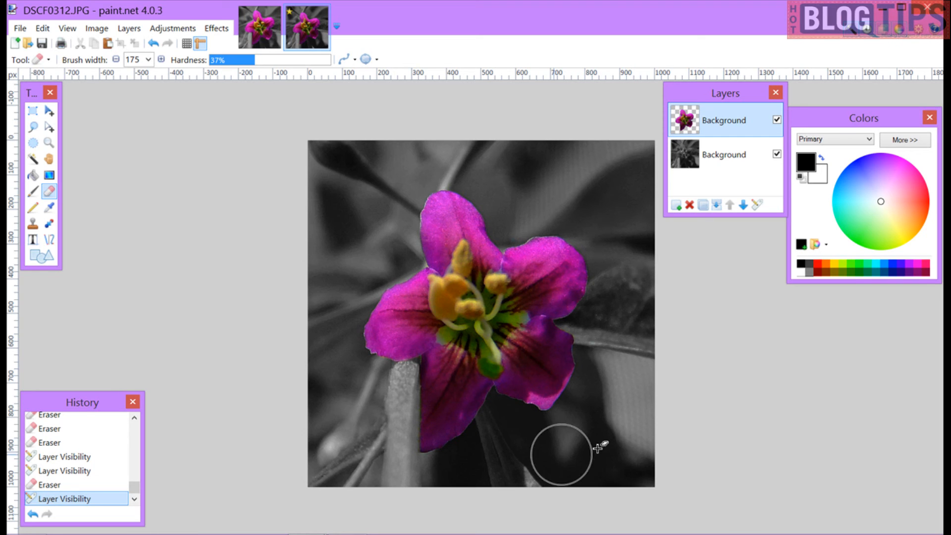
{"action": "left_click", "coordinate": [777, 154]}
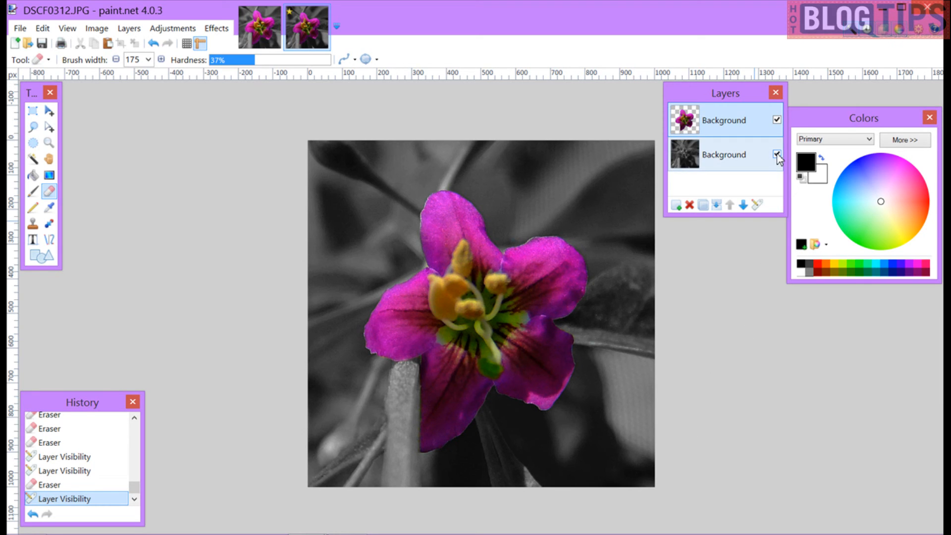
{"action": "left_click", "coordinate": [777, 154]}
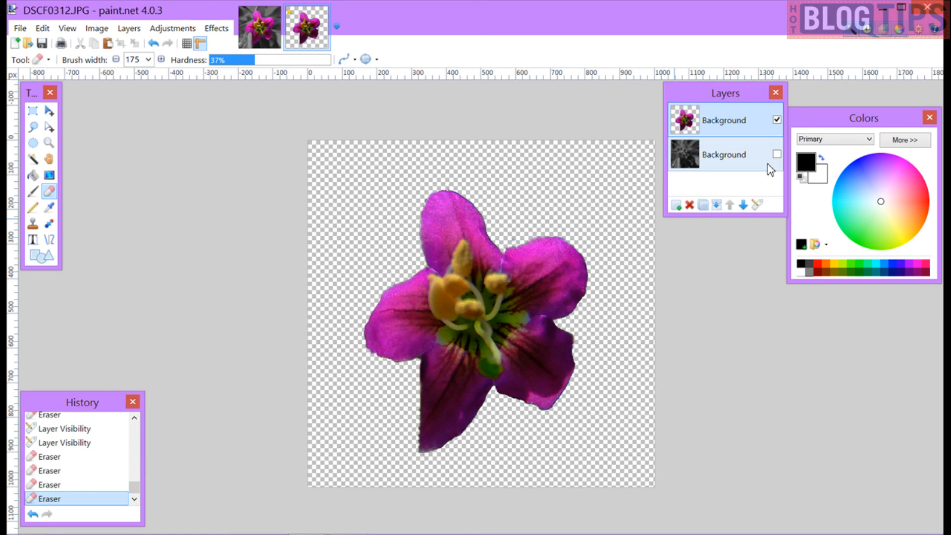
{"action": "left_click", "coordinate": [775, 154]}
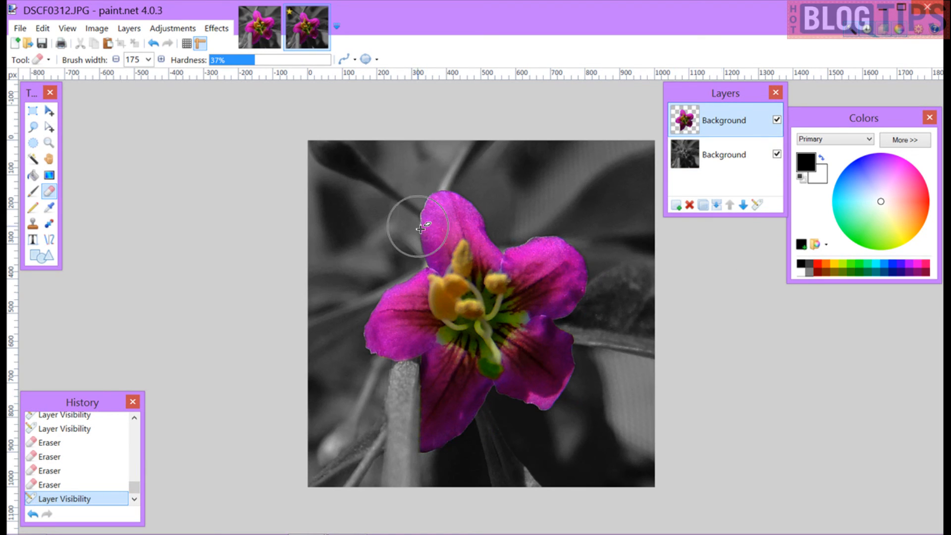
{"action": "mouse_move", "coordinate": [233, 150]}
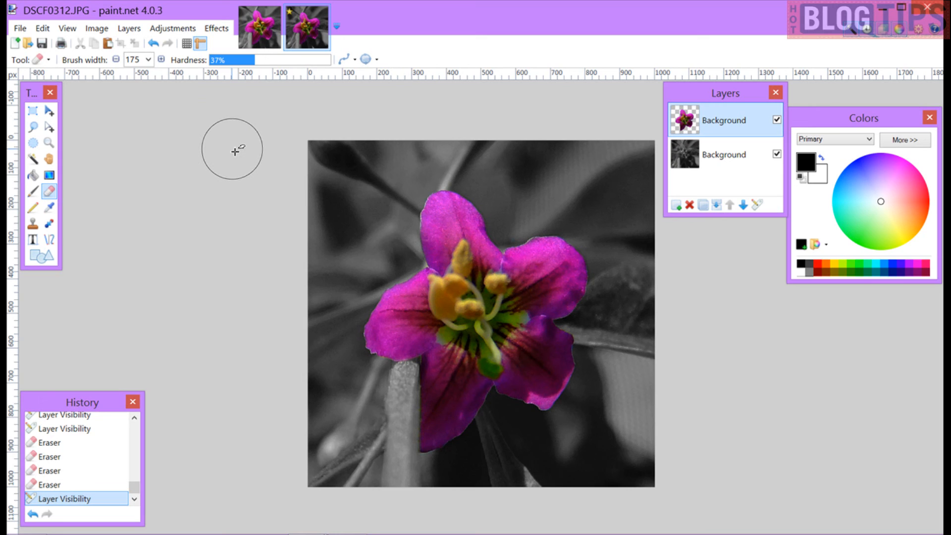
{"action": "mouse_move", "coordinate": [218, 39]}
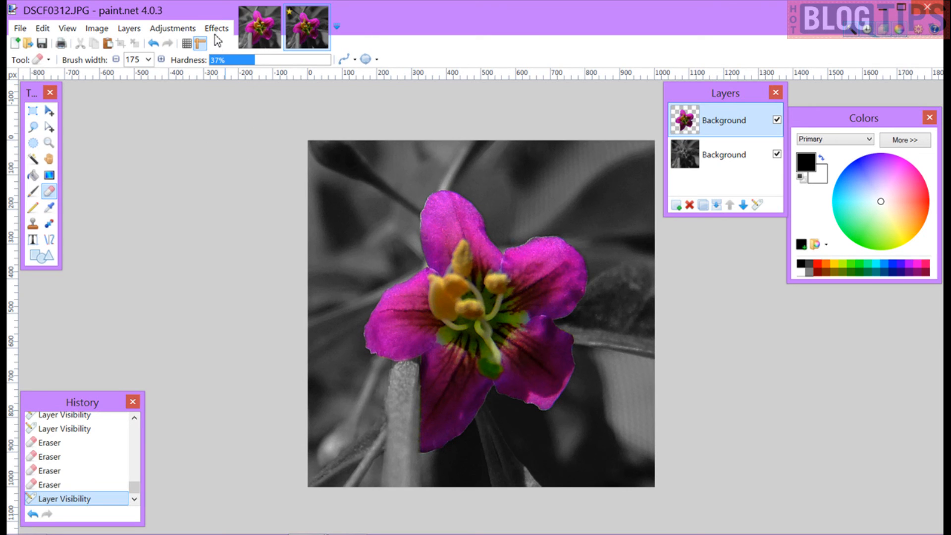
Launch the Borders N' Shapes render effect from the Effects menu.
{"action": "left_click", "coordinate": [216, 27]}
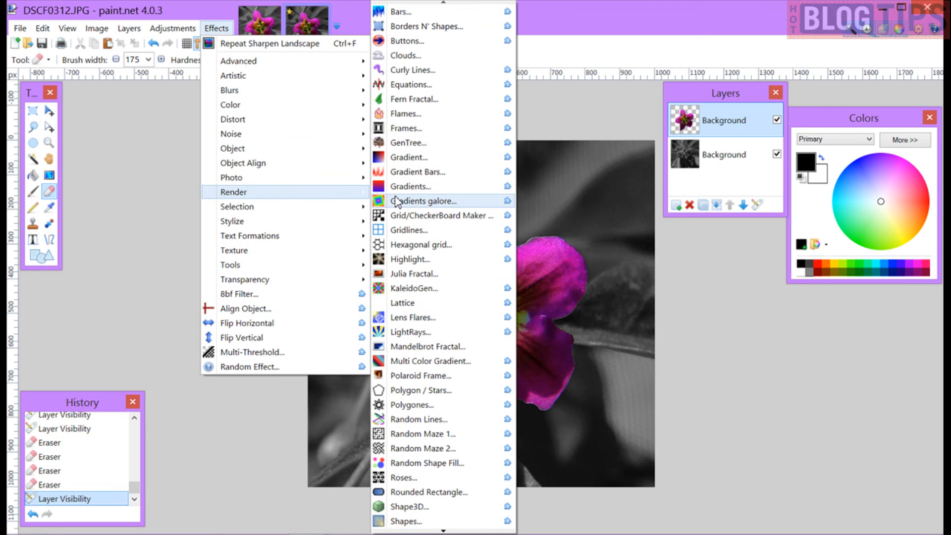
{"action": "left_click", "coordinate": [426, 27]}
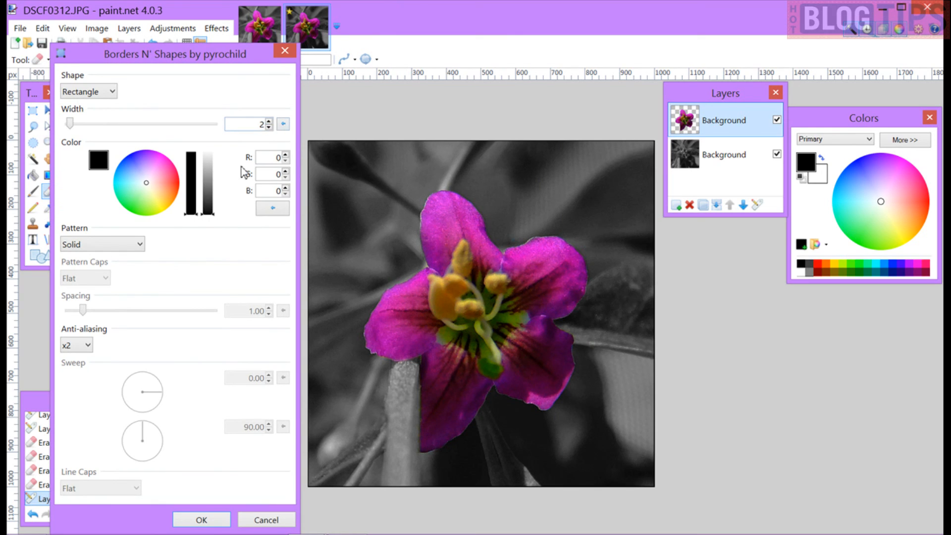
Apply a coral-orange rectangular border with width 32 to the image.
{"action": "left_click", "coordinate": [171, 180]}
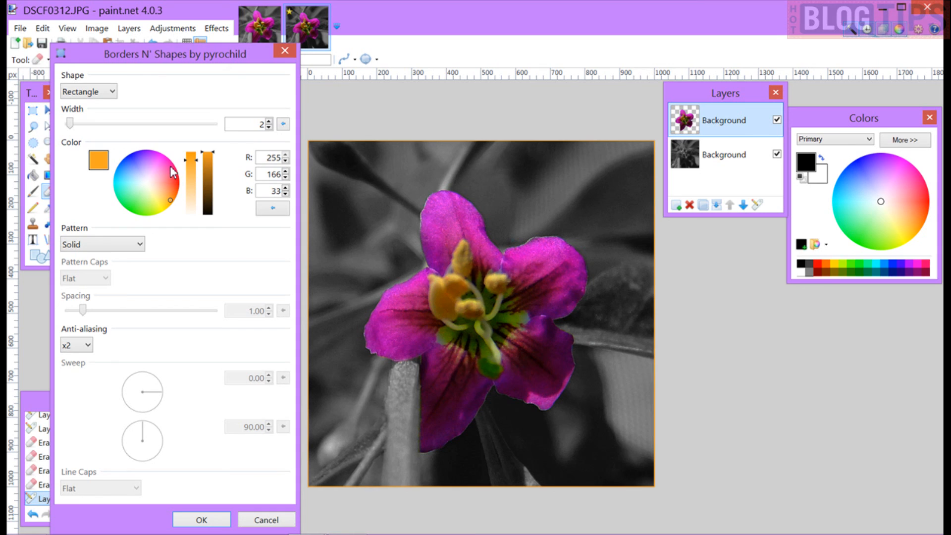
{"action": "left_click", "coordinate": [271, 121]}
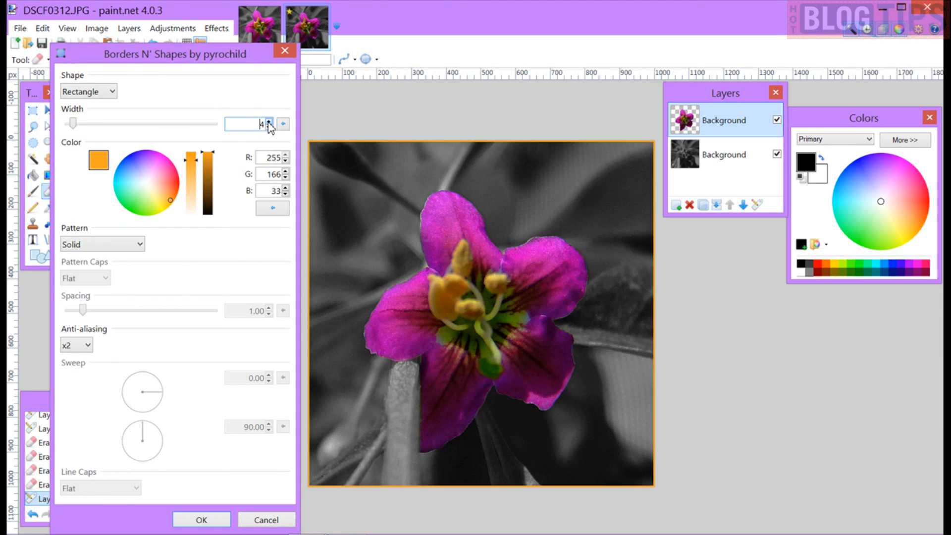
{"action": "left_click", "coordinate": [274, 121]}
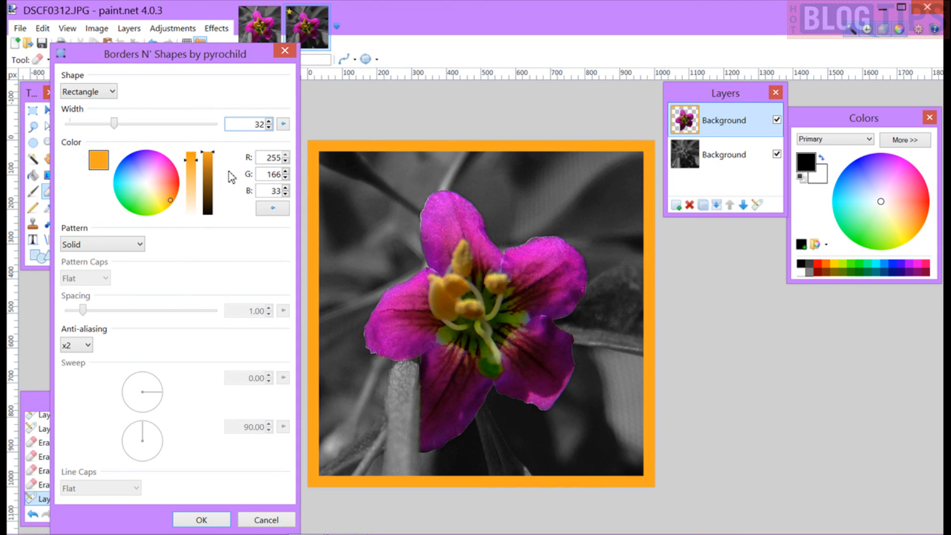
{"action": "left_click", "coordinate": [172, 195]}
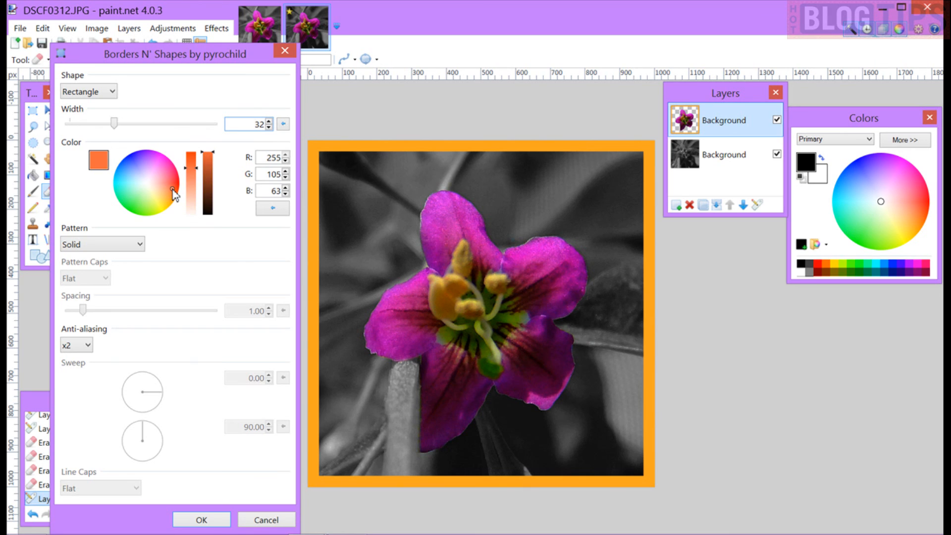
{"action": "left_click", "coordinate": [172, 189]}
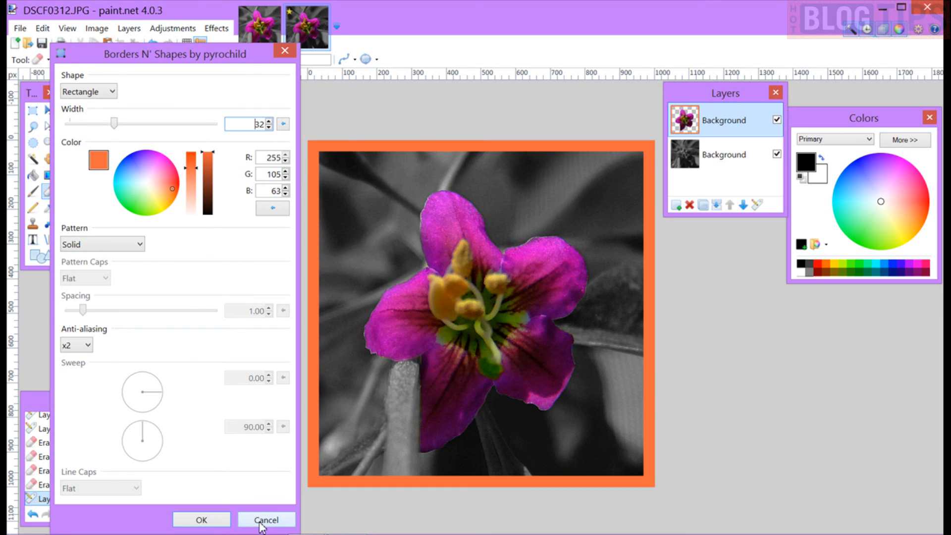
{"action": "left_click", "coordinate": [201, 519]}
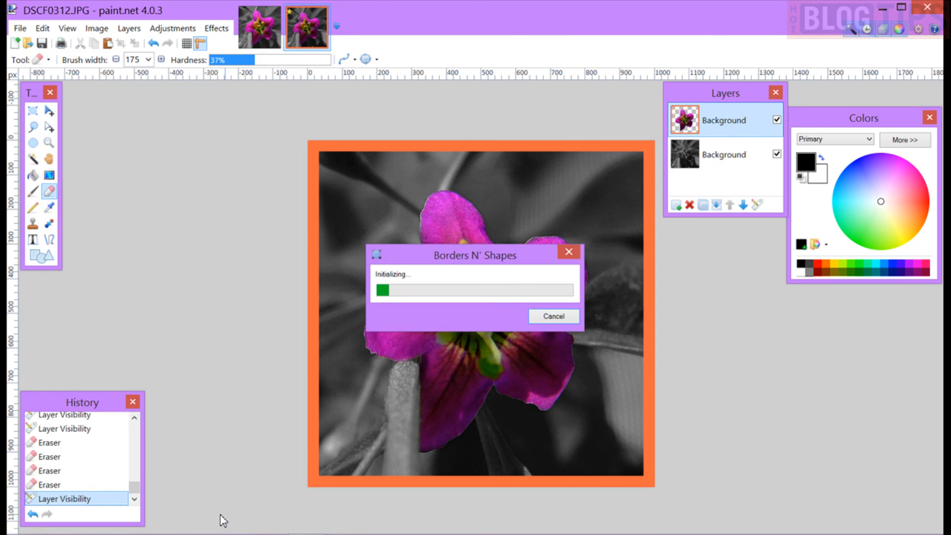